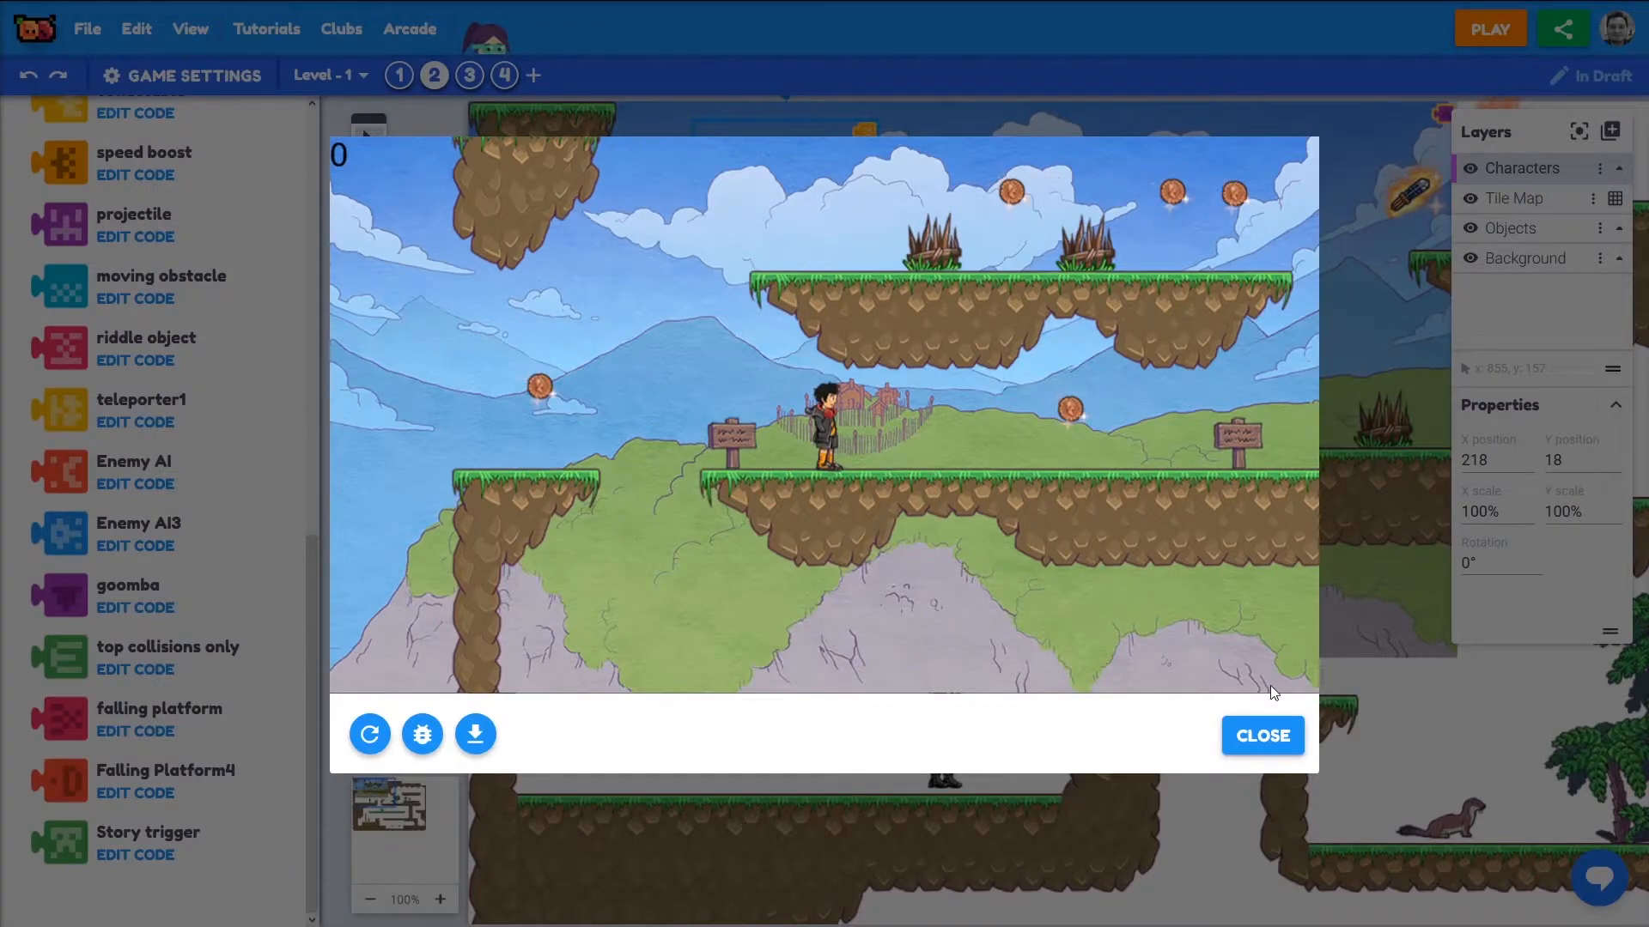
Close the game preview and browse the Assets panel down to the Interface sprites
{"action": "left_click", "coordinate": [1263, 736]}
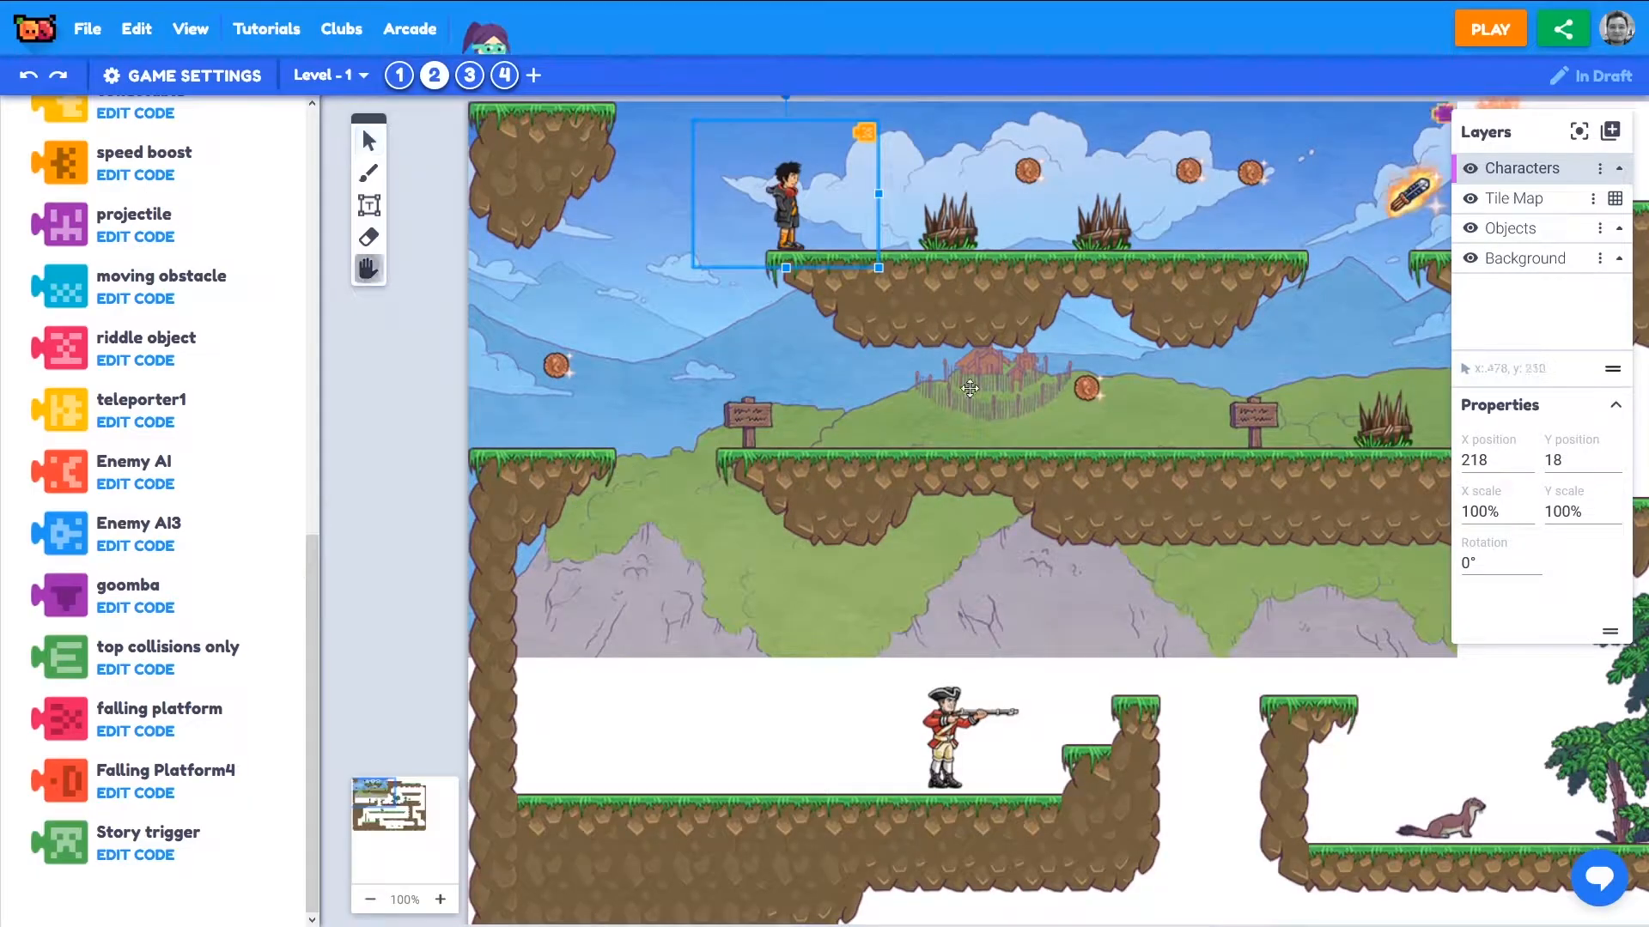
{"action": "left_click", "coordinate": [58, 124]}
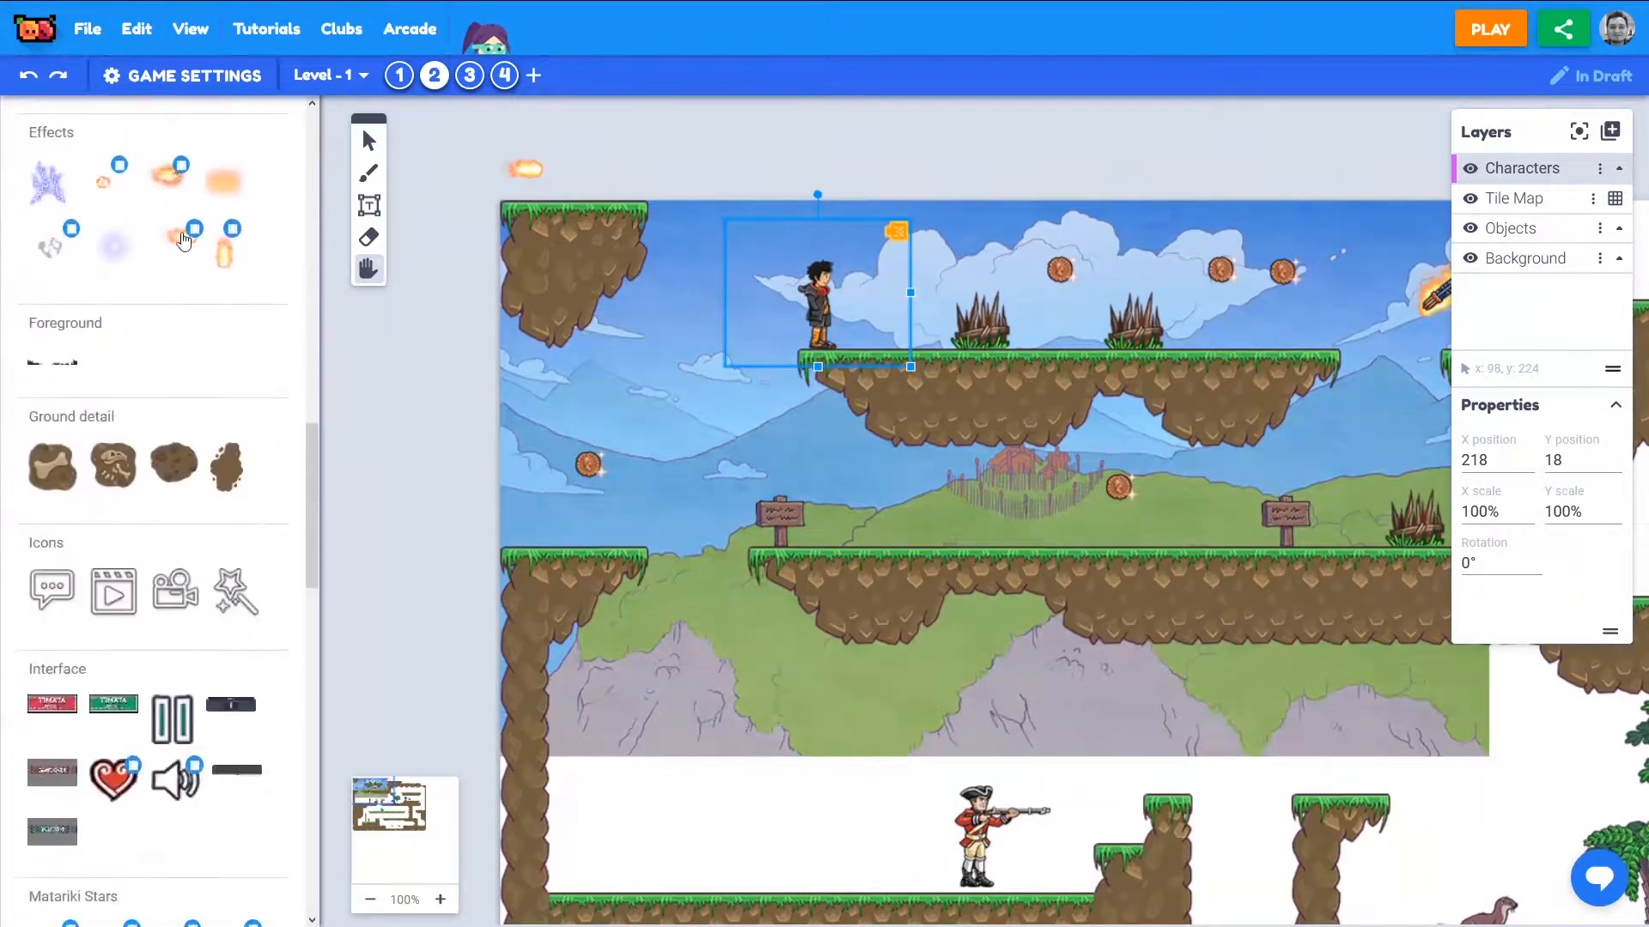
{"action": "scroll", "scroll_direction": "down", "scroll_amount": 3}
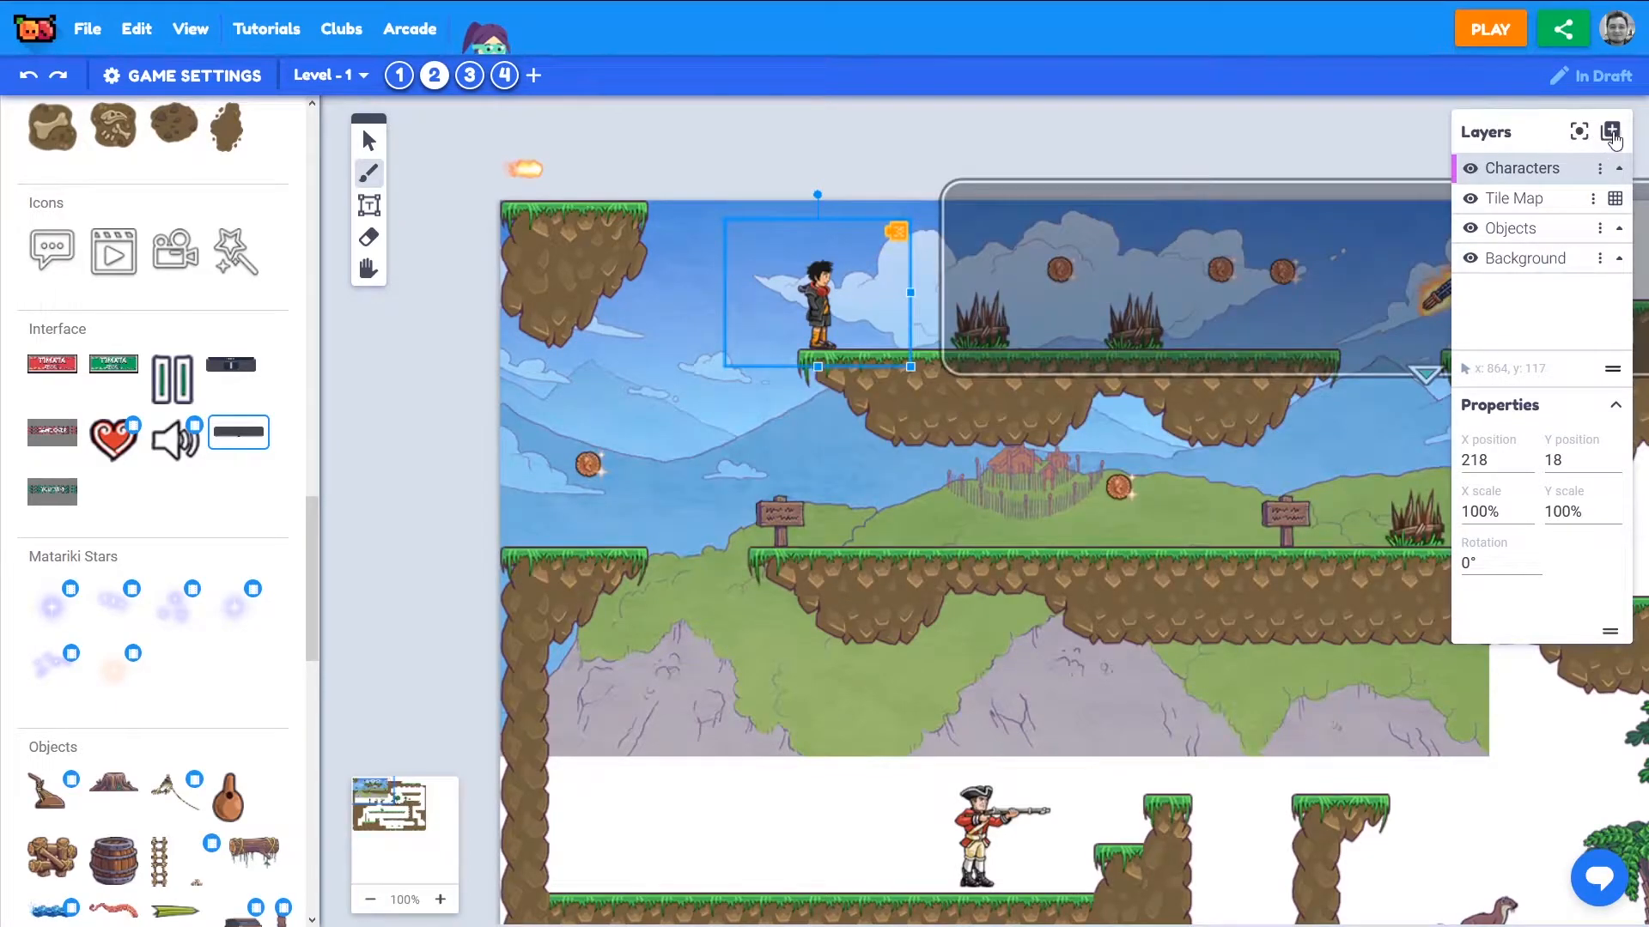
Add a new layer above Characters and name it UI
{"action": "left_click", "coordinate": [1611, 131]}
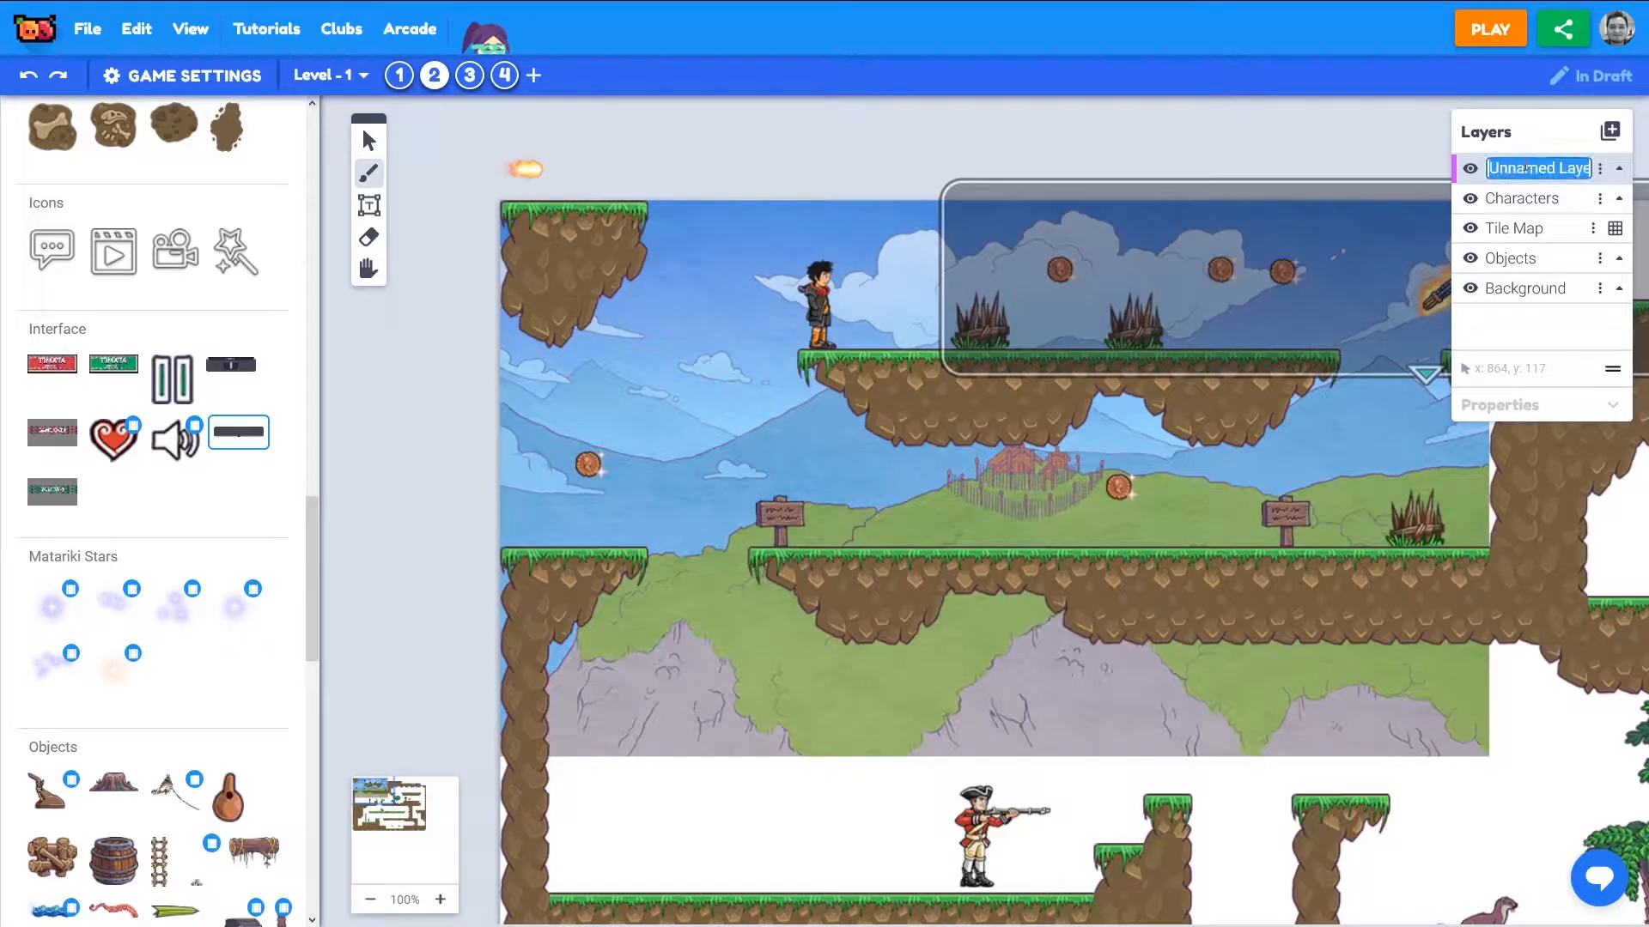
{"action": "type", "text": "User Interfa"}
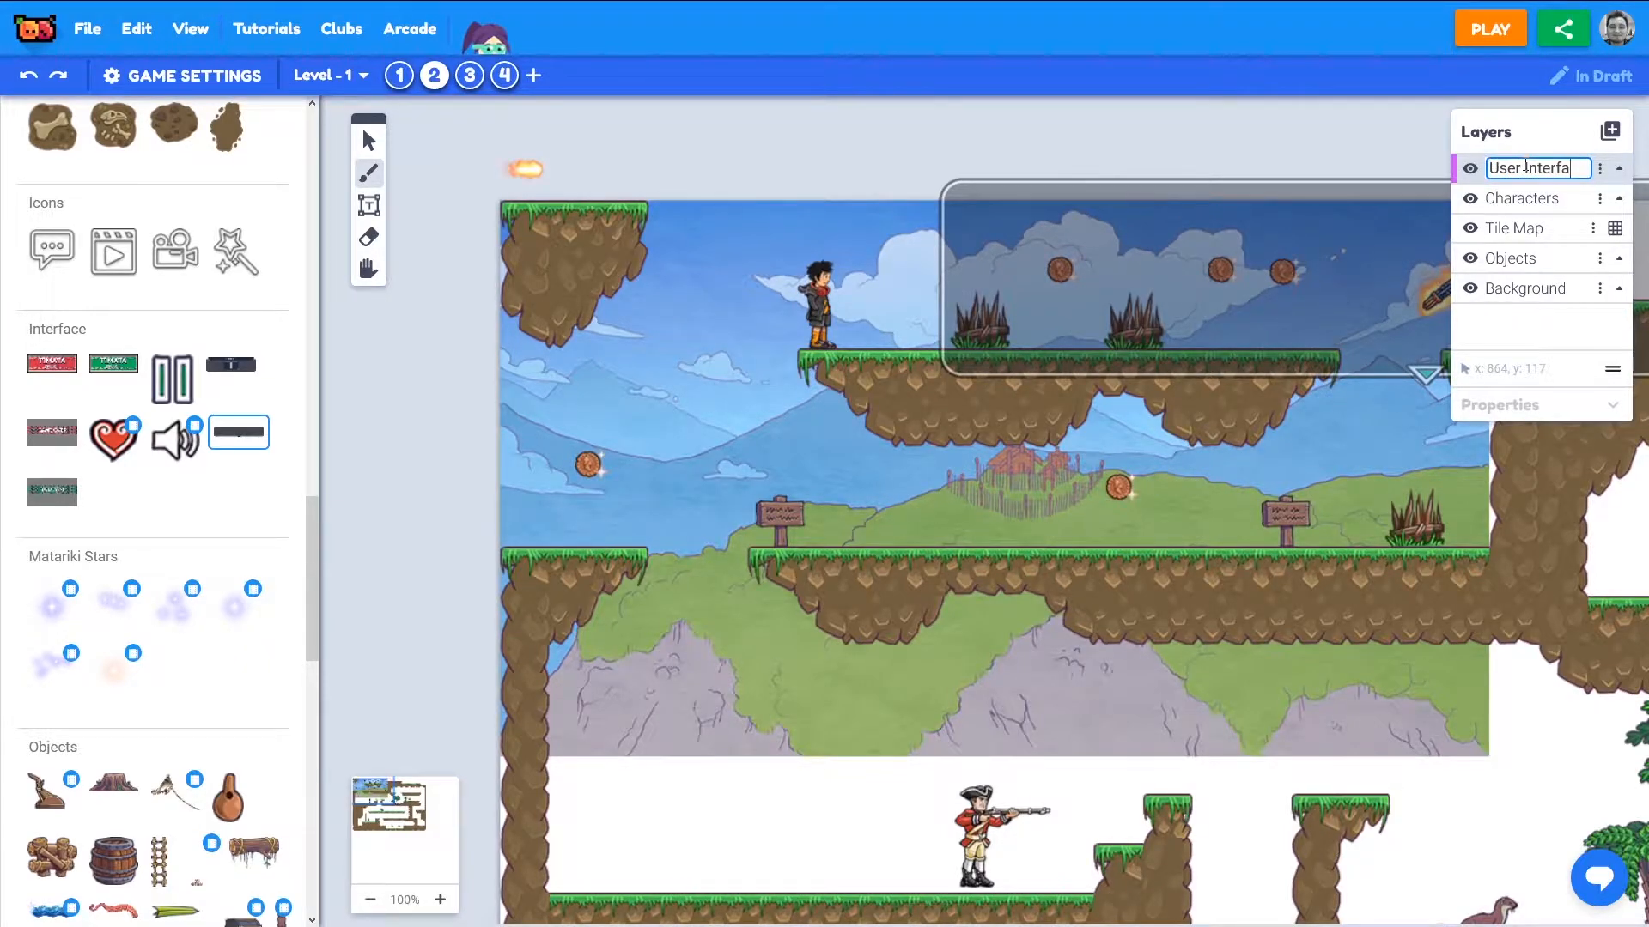
{"action": "type", "text": "UI"}
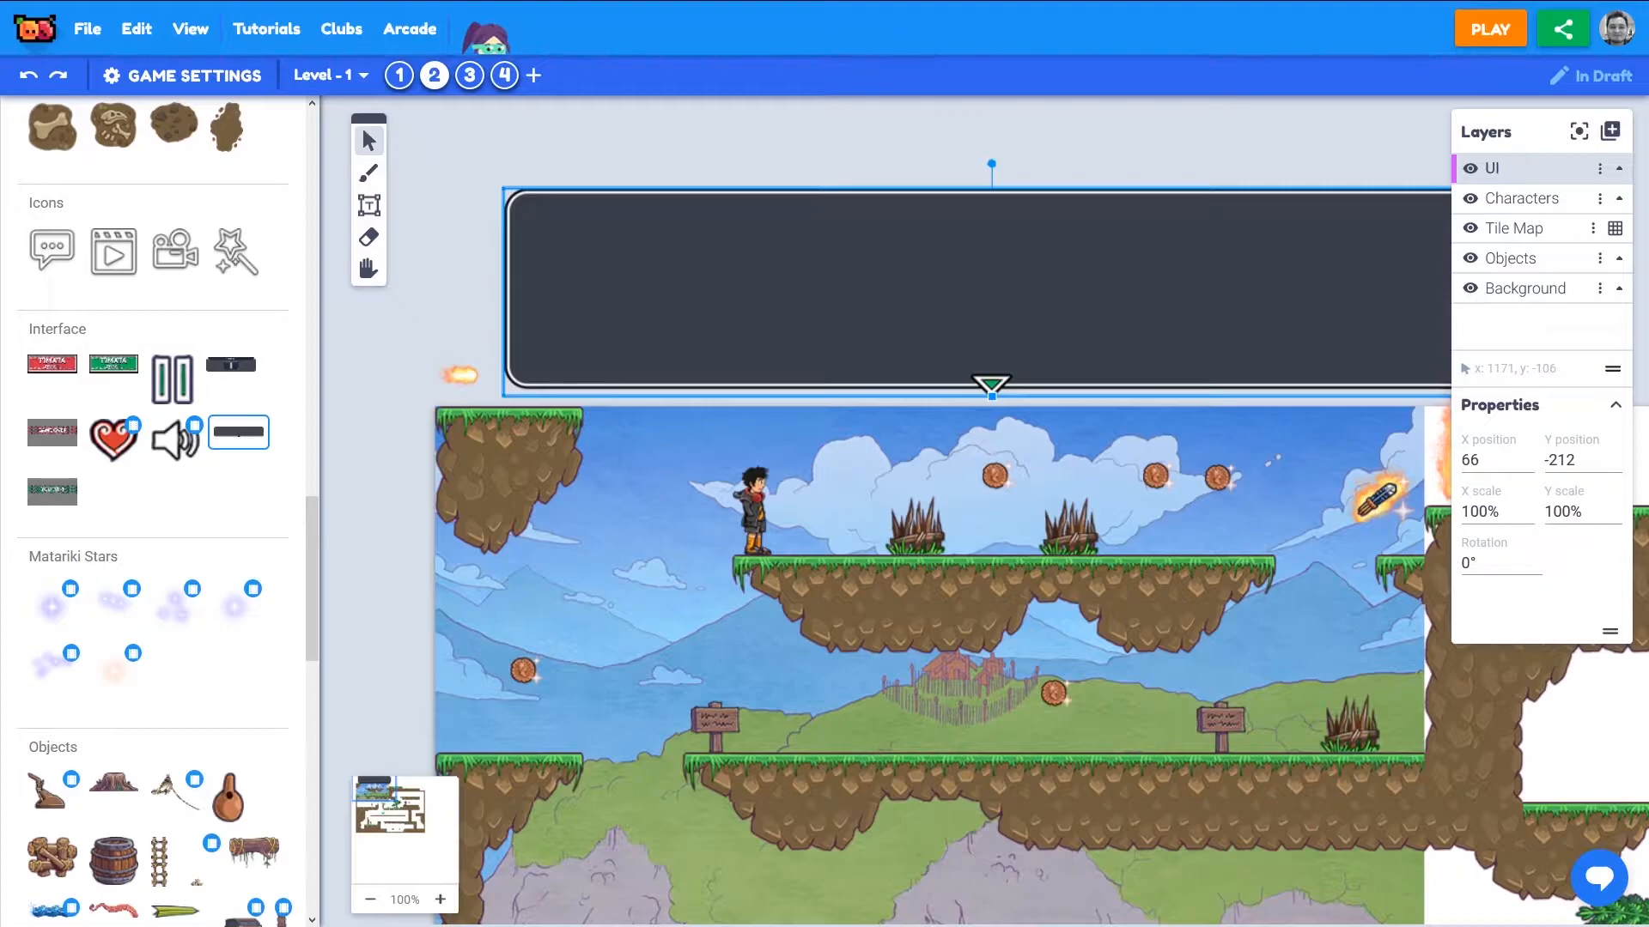
{"action": "mouse_move", "coordinate": [697, 284]}
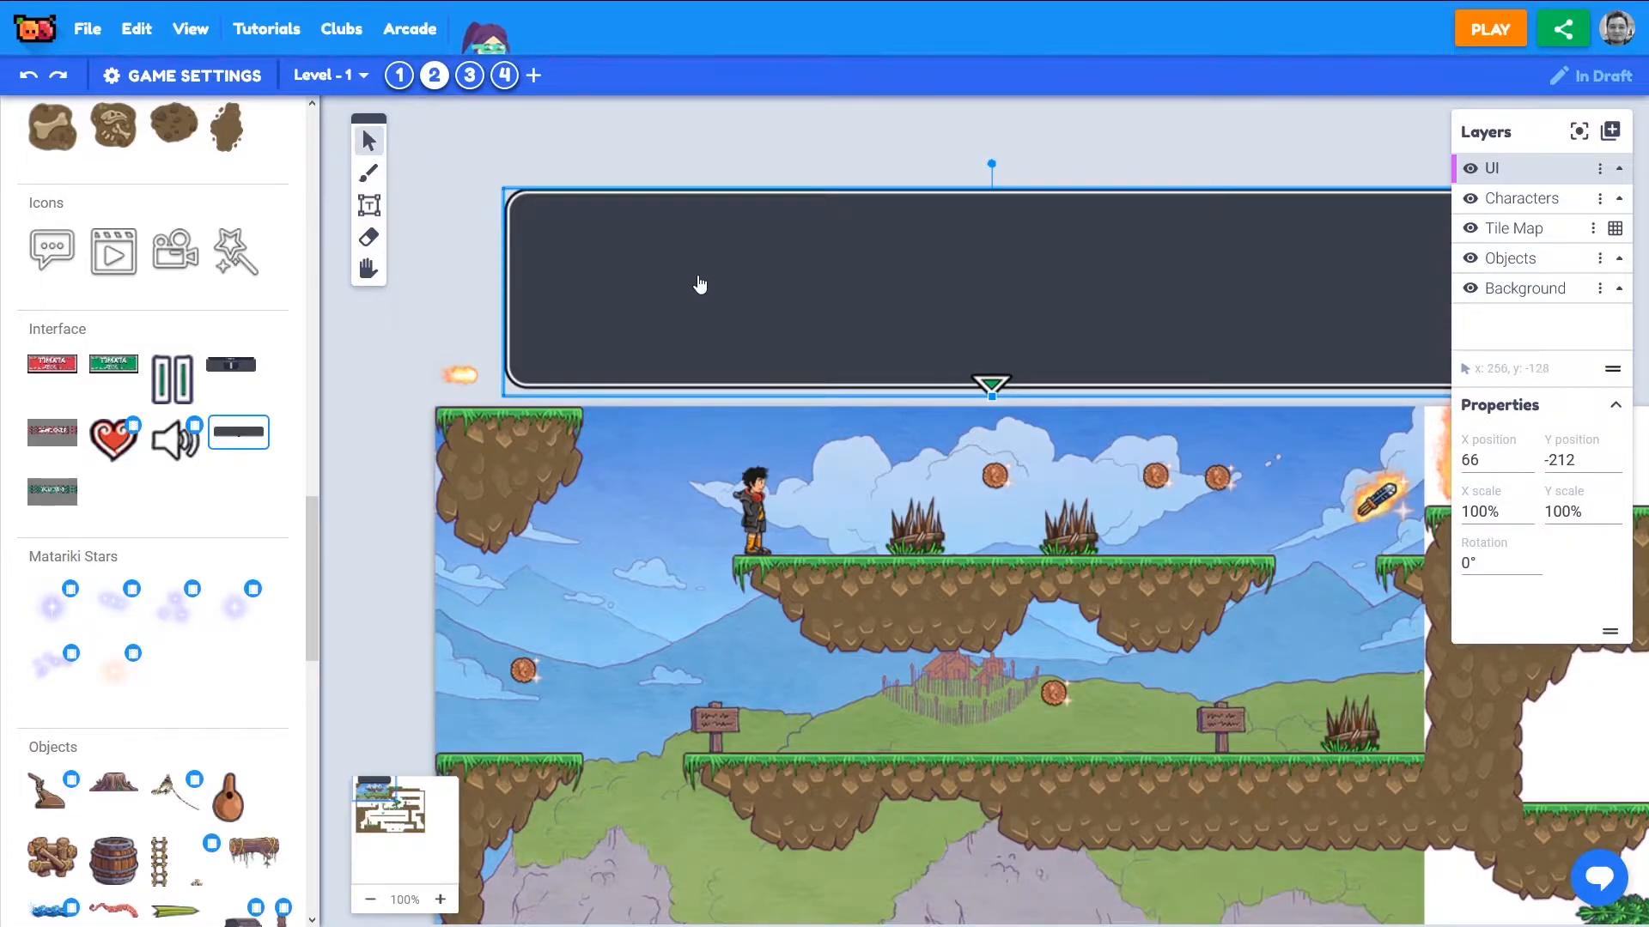
{"action": "mouse_move", "coordinate": [772, 254]}
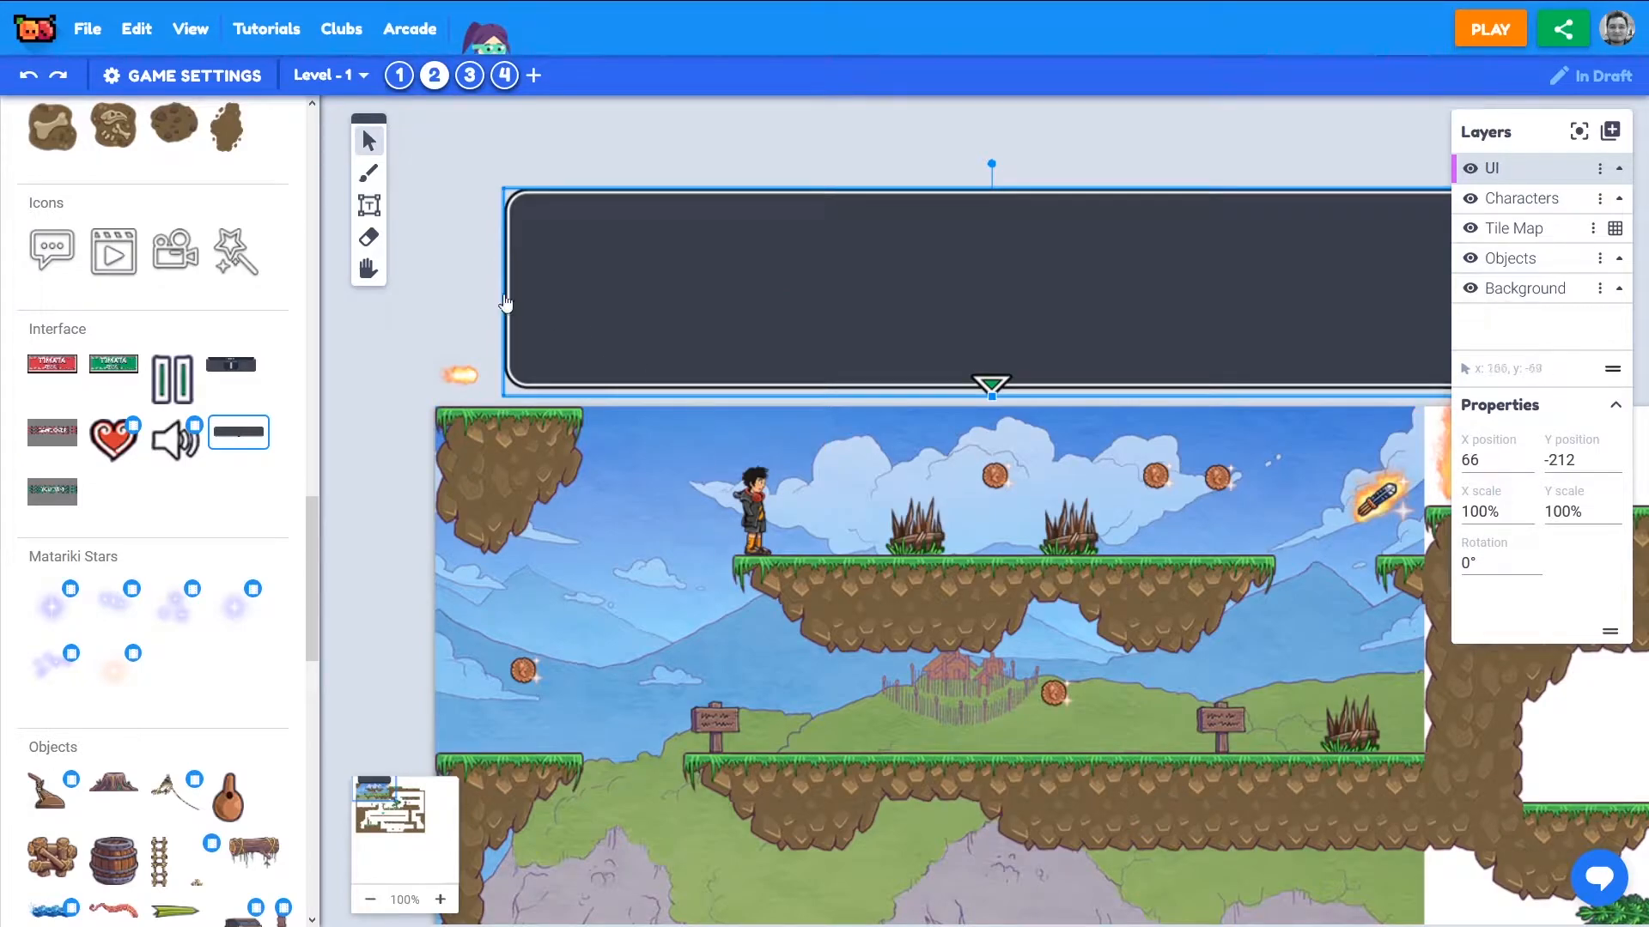
Bring up the placed dialog box's options to attach a script to it
{"action": "right_click", "coordinate": [704, 273]}
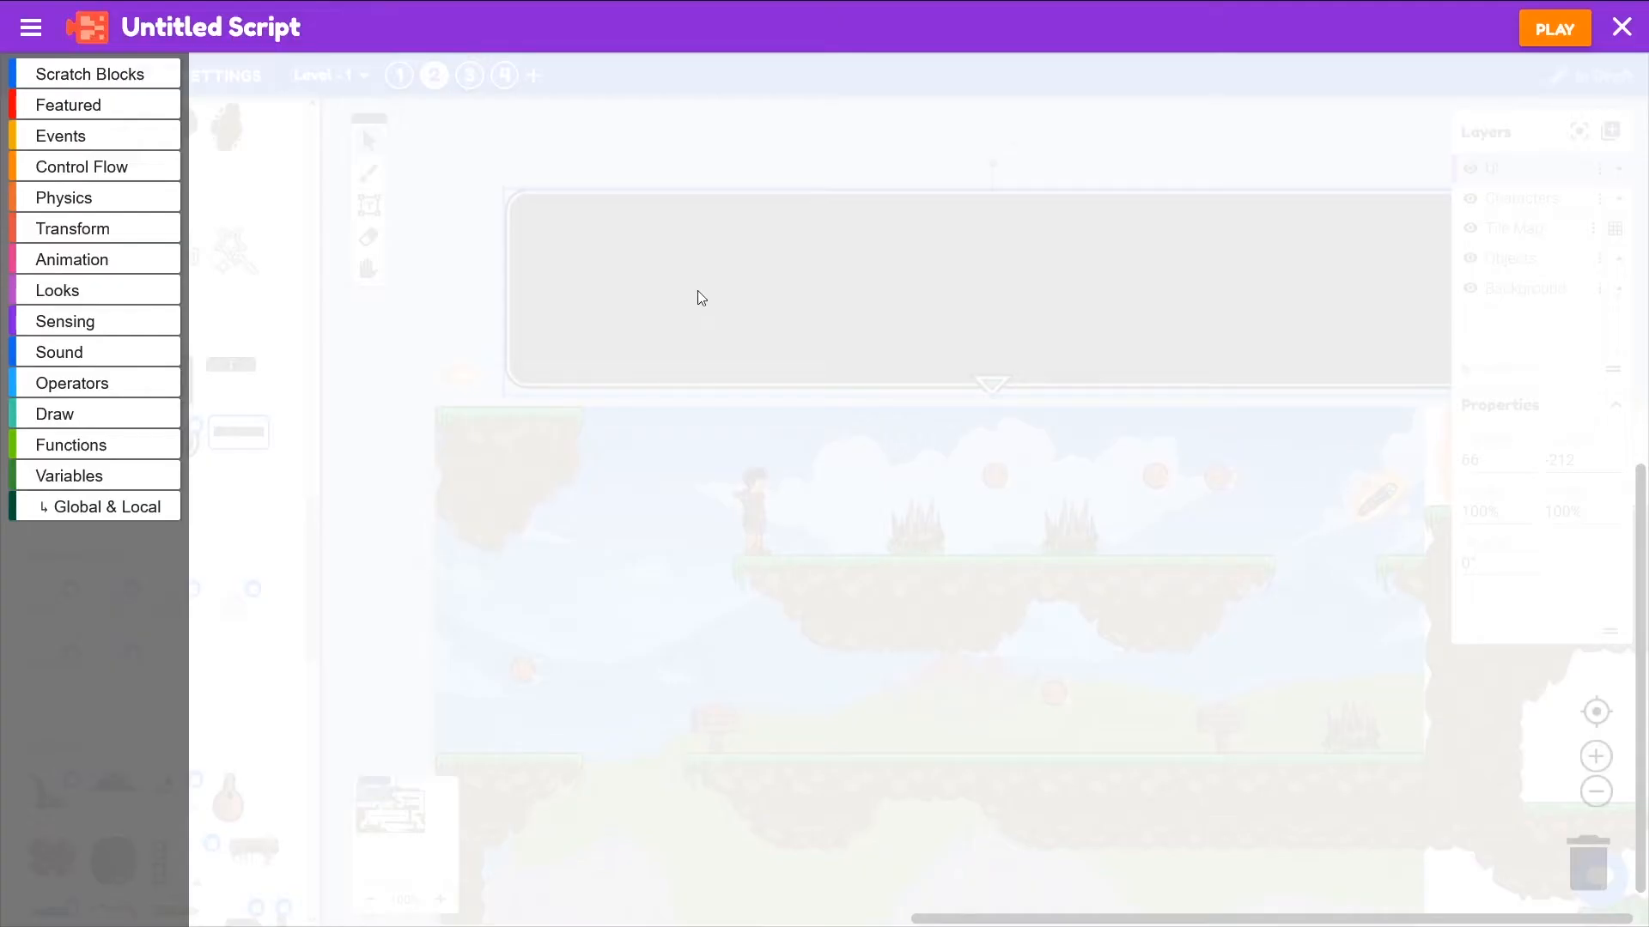
{"action": "mouse_move", "coordinate": [698, 223]}
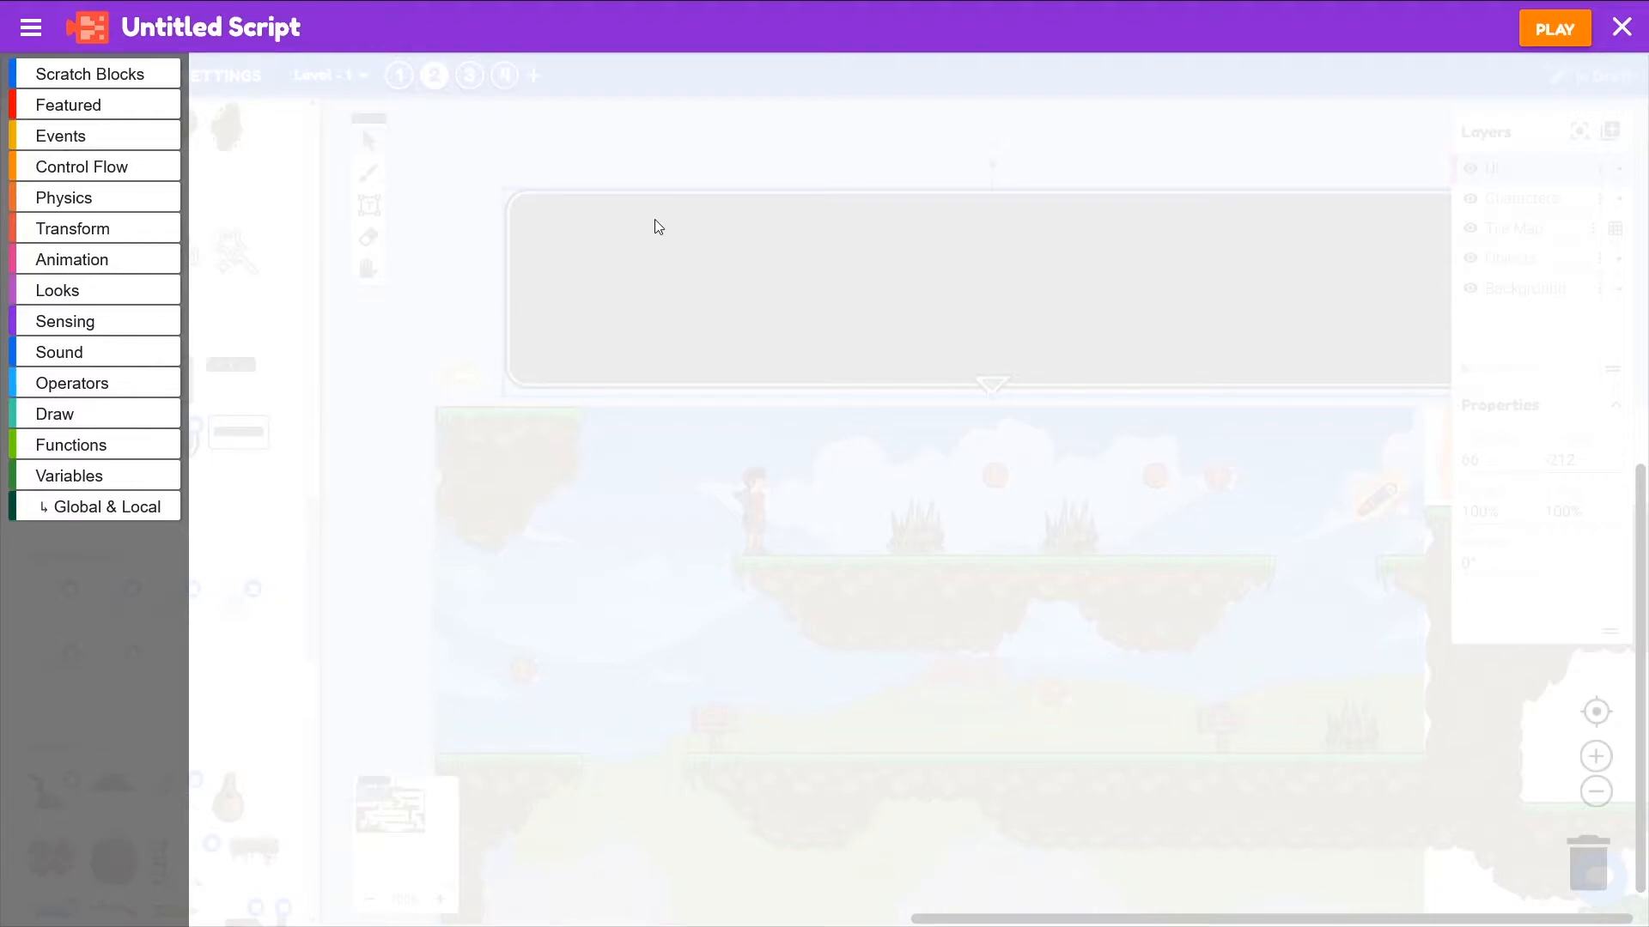
{"action": "mouse_move", "coordinate": [652, 213]}
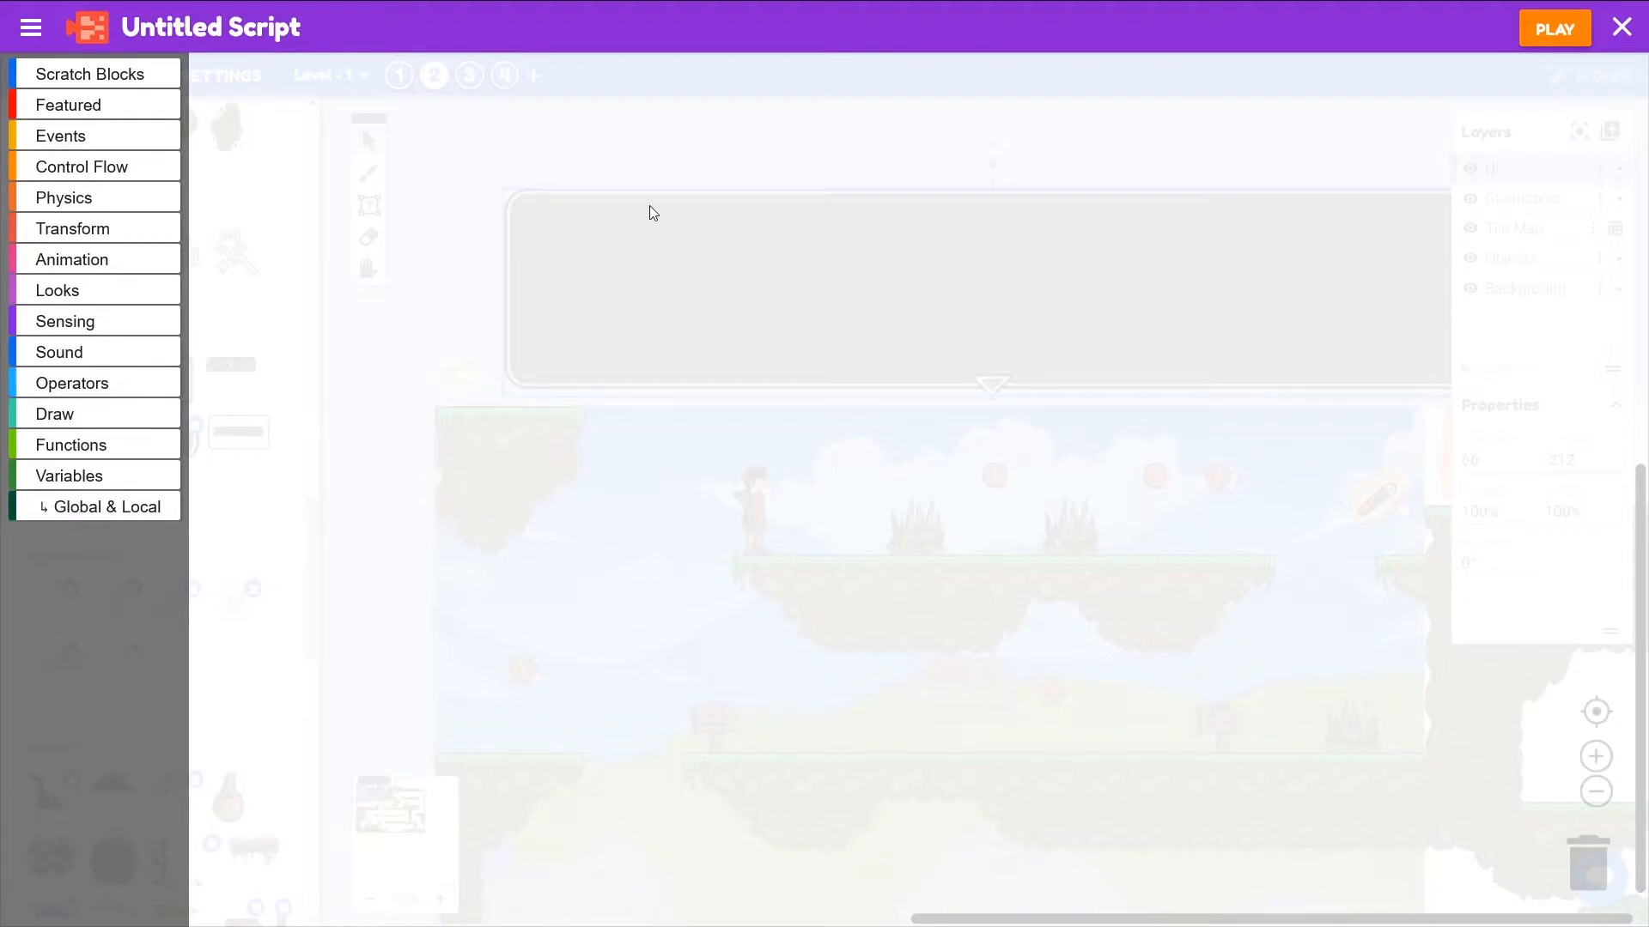
Add a When created event trigger to the dialog box script
{"action": "left_click", "coordinate": [60, 135]}
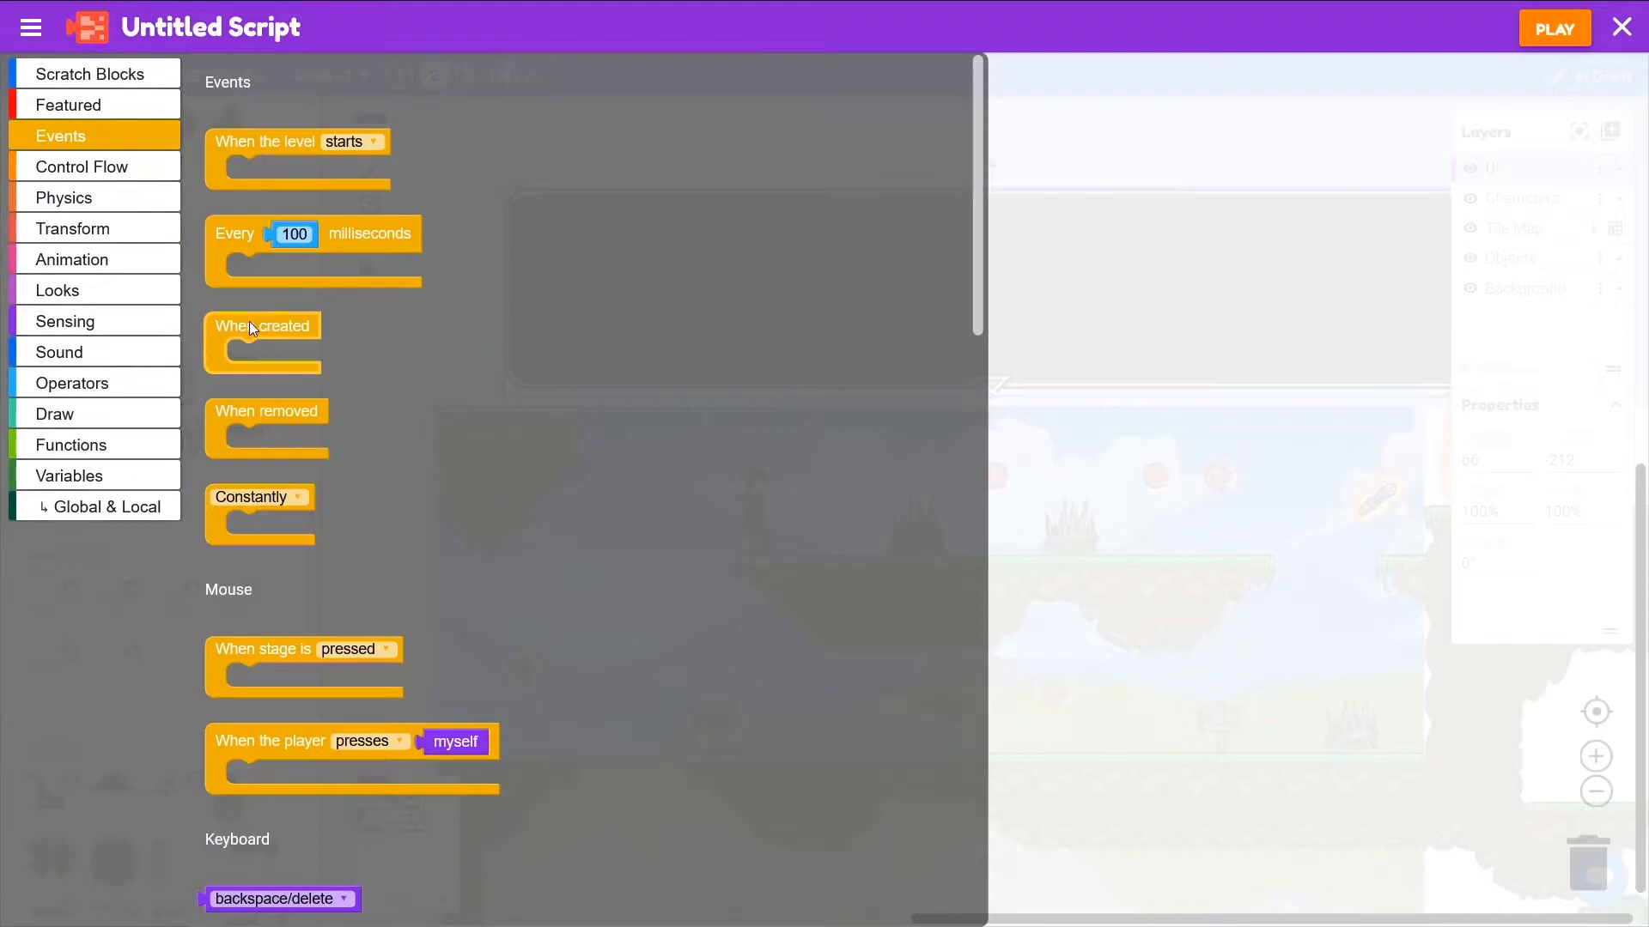
{"action": "left_click_drag", "start_coordinate": [262, 342], "coordinate": [576, 173]}
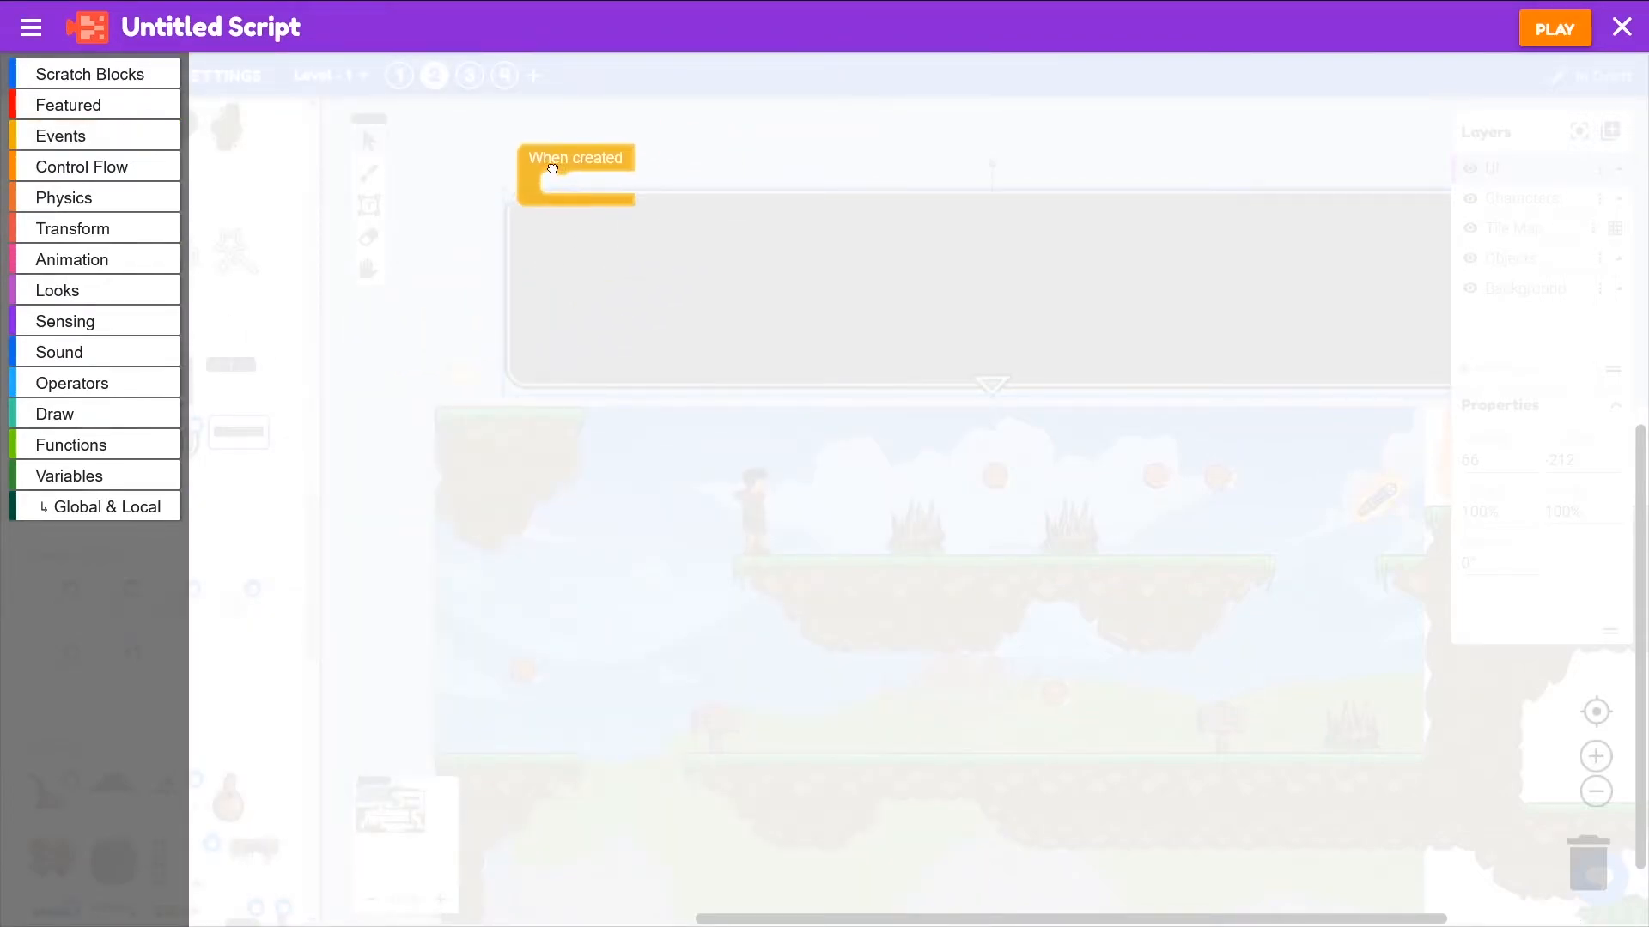
{"action": "left_click_drag", "start_coordinate": [576, 173], "coordinate": [583, 177]}
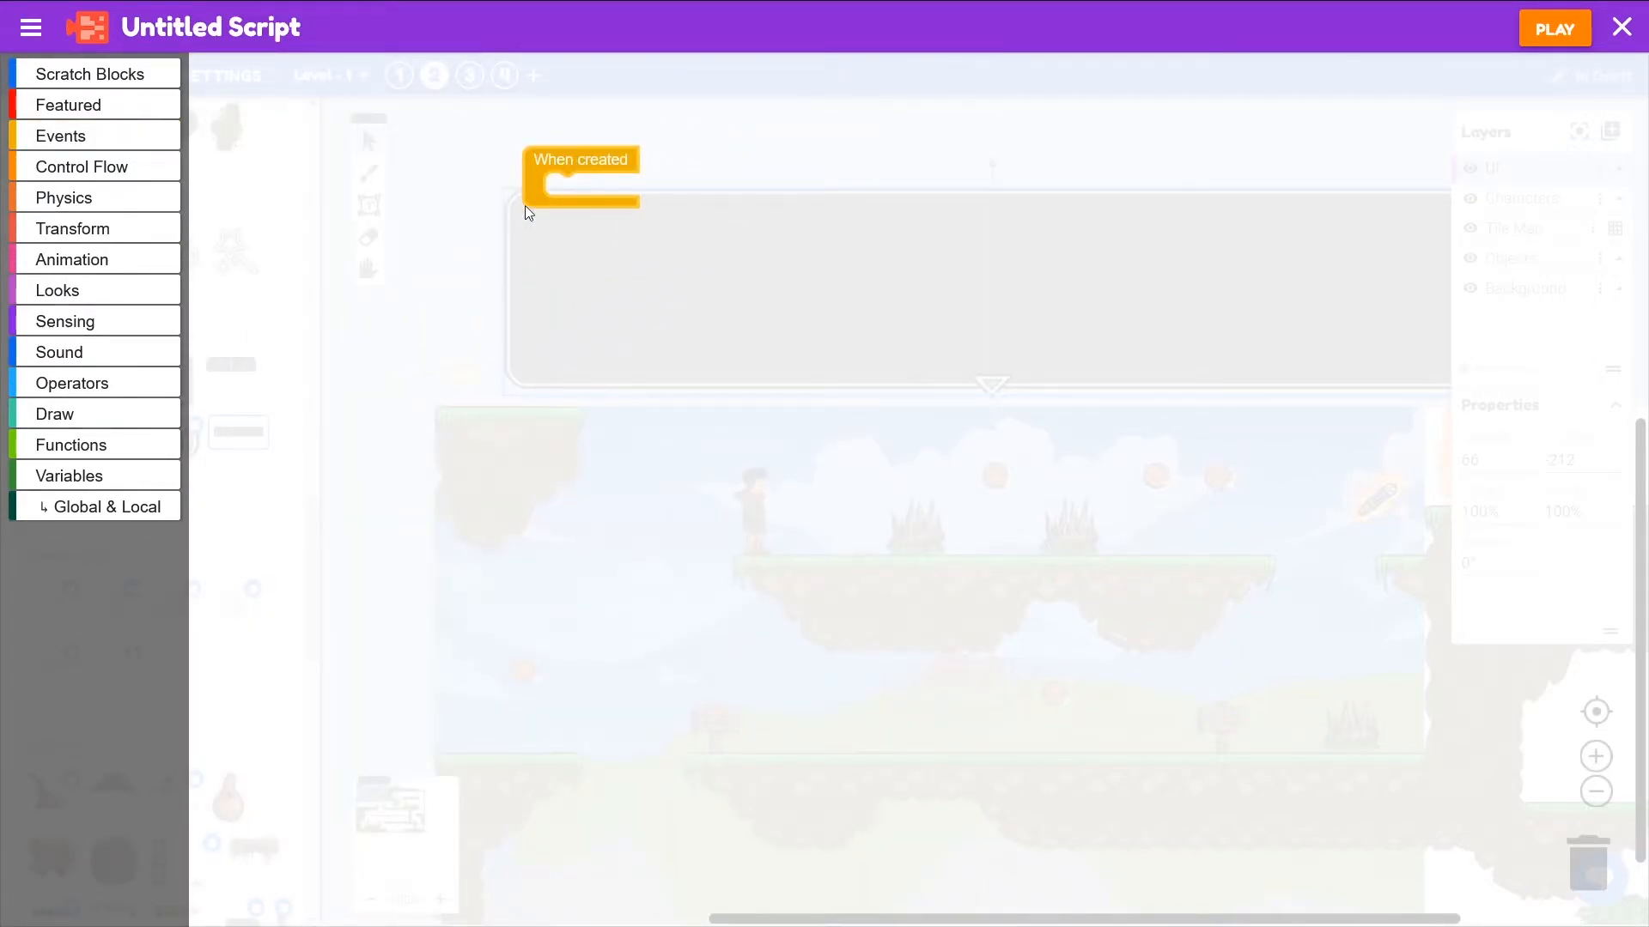
Under When created, set visibility of myself to false and move on to physics blocks
{"action": "left_click", "coordinate": [57, 291]}
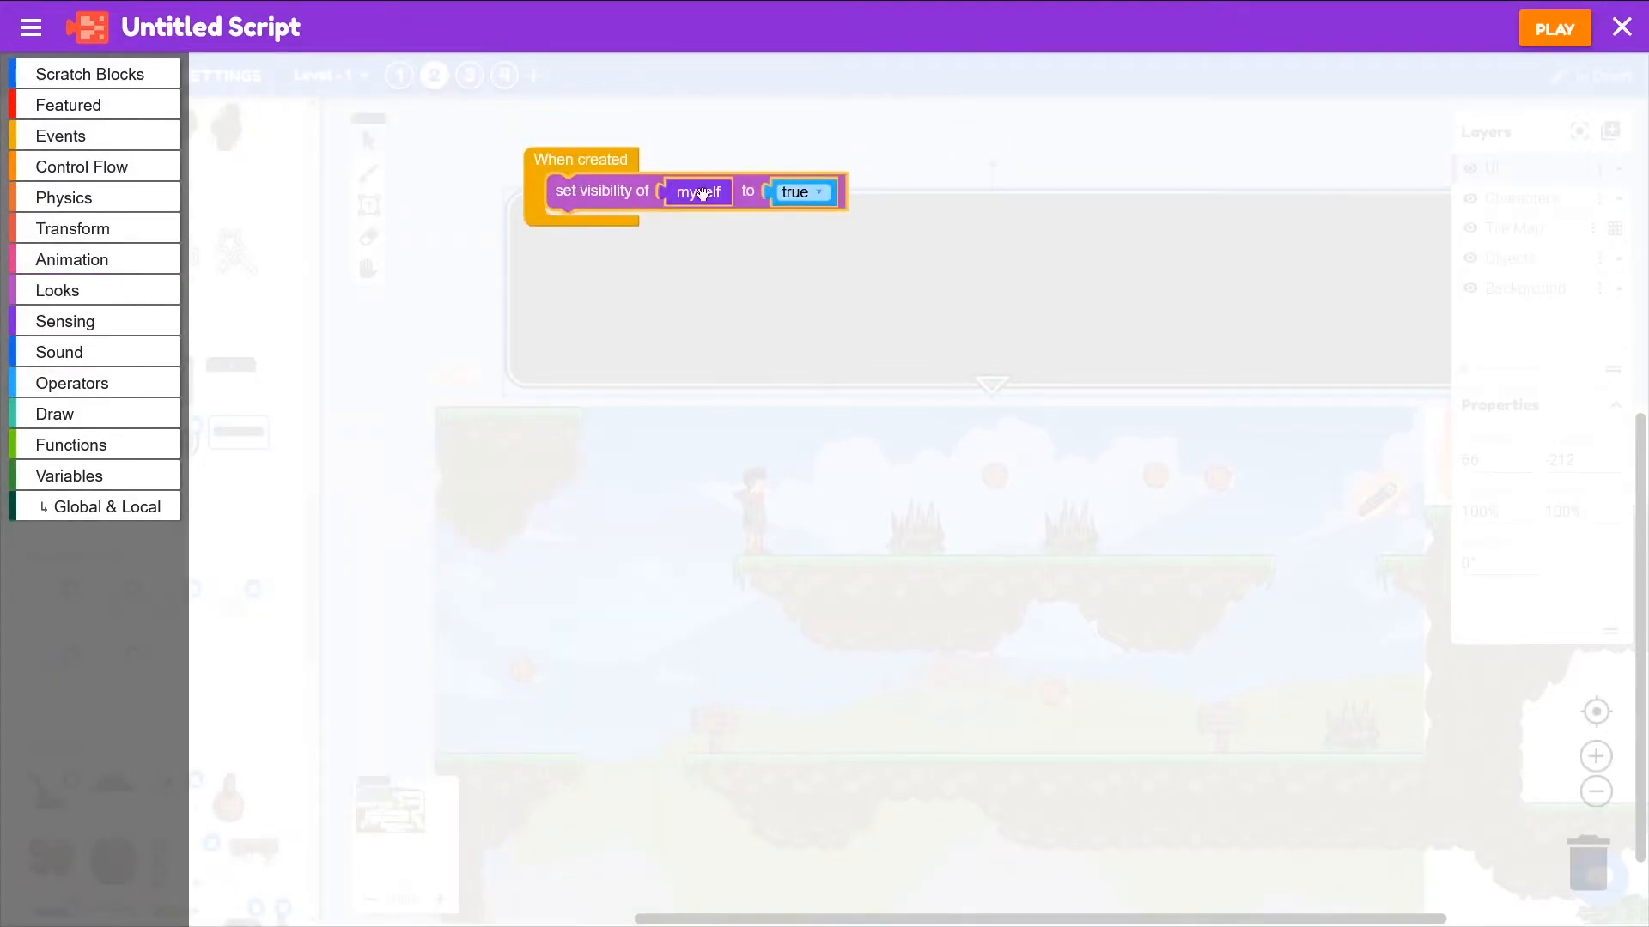
{"action": "left_click", "coordinate": [802, 192]}
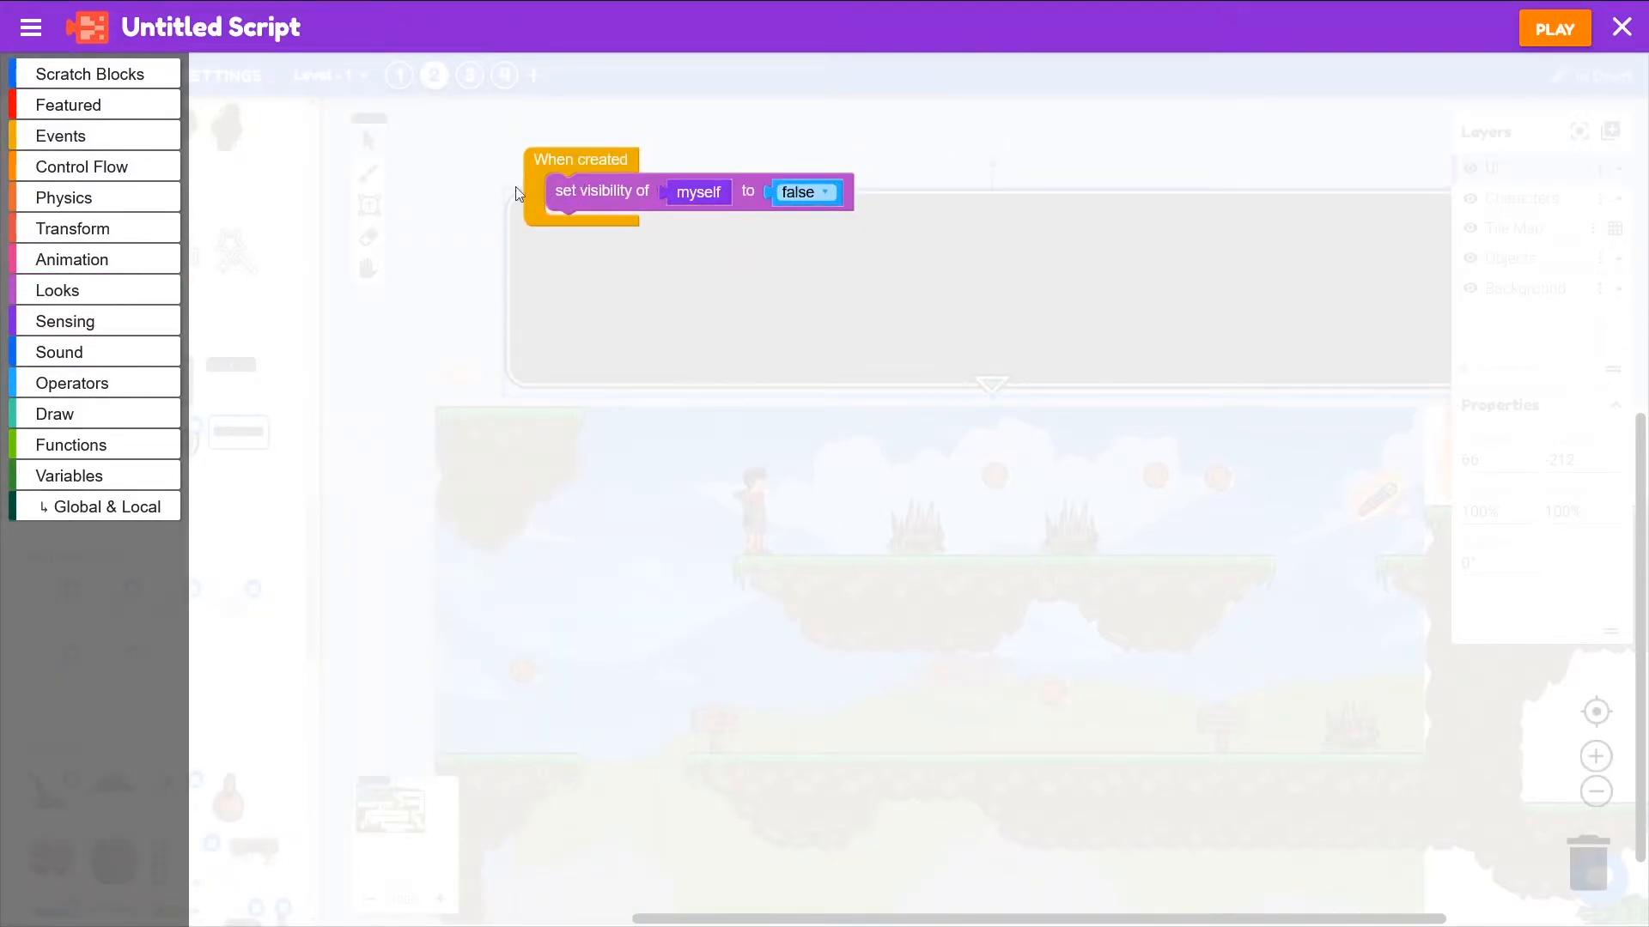
{"action": "left_click", "coordinate": [64, 198]}
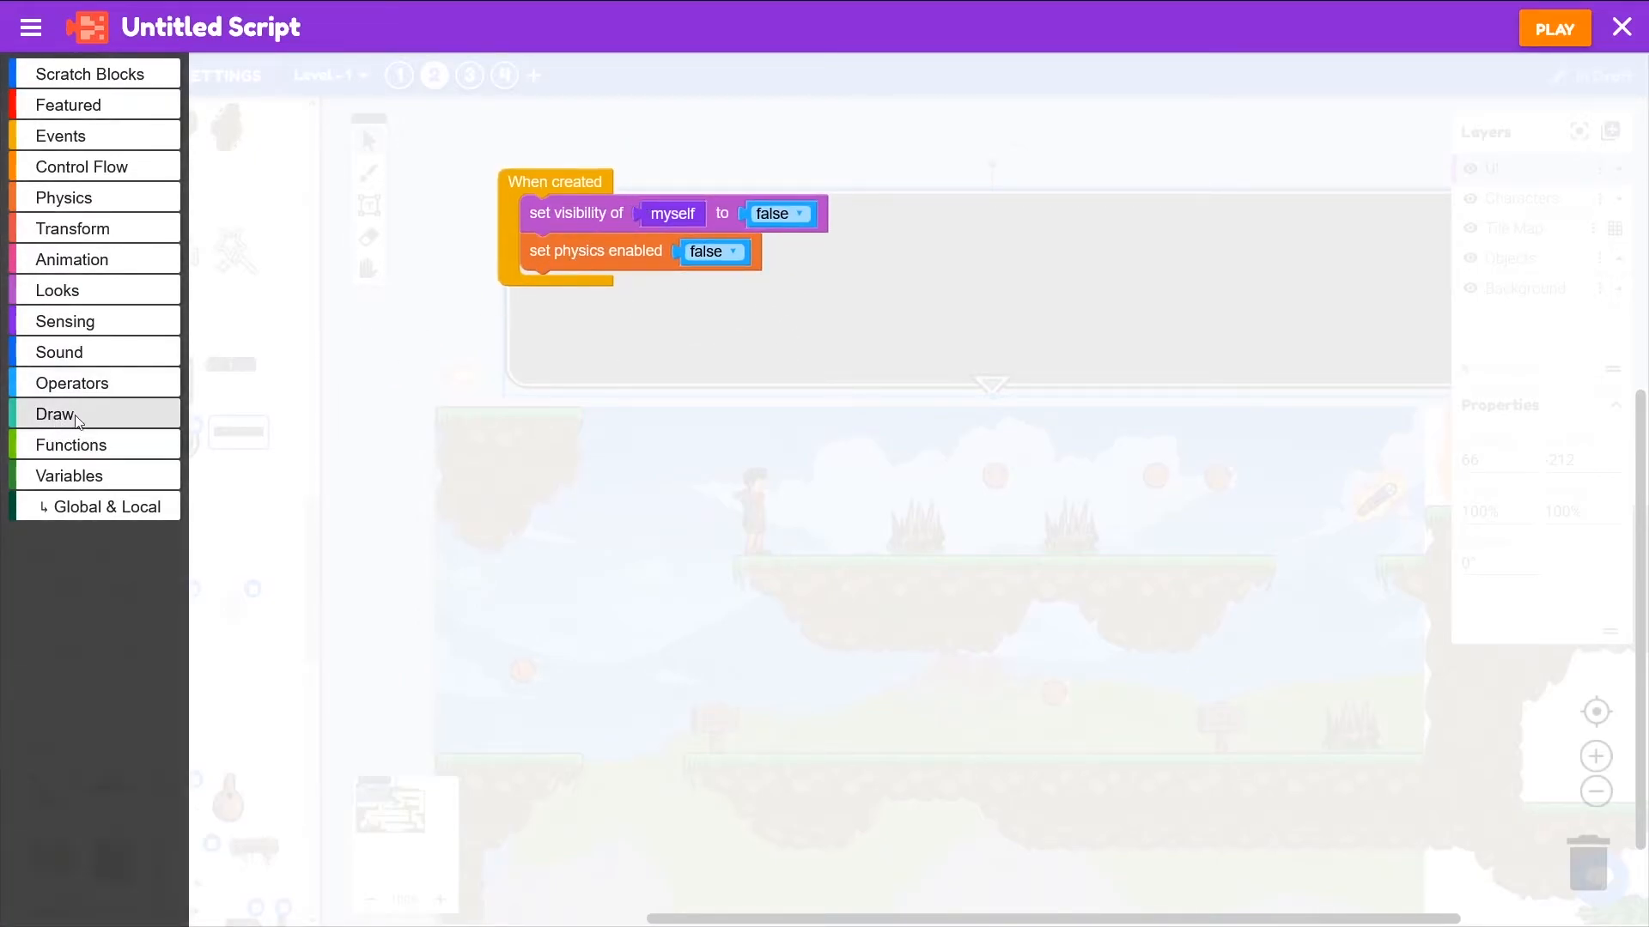
Add a create text field block holding "Dialog text goes here."
{"action": "left_click", "coordinate": [55, 414]}
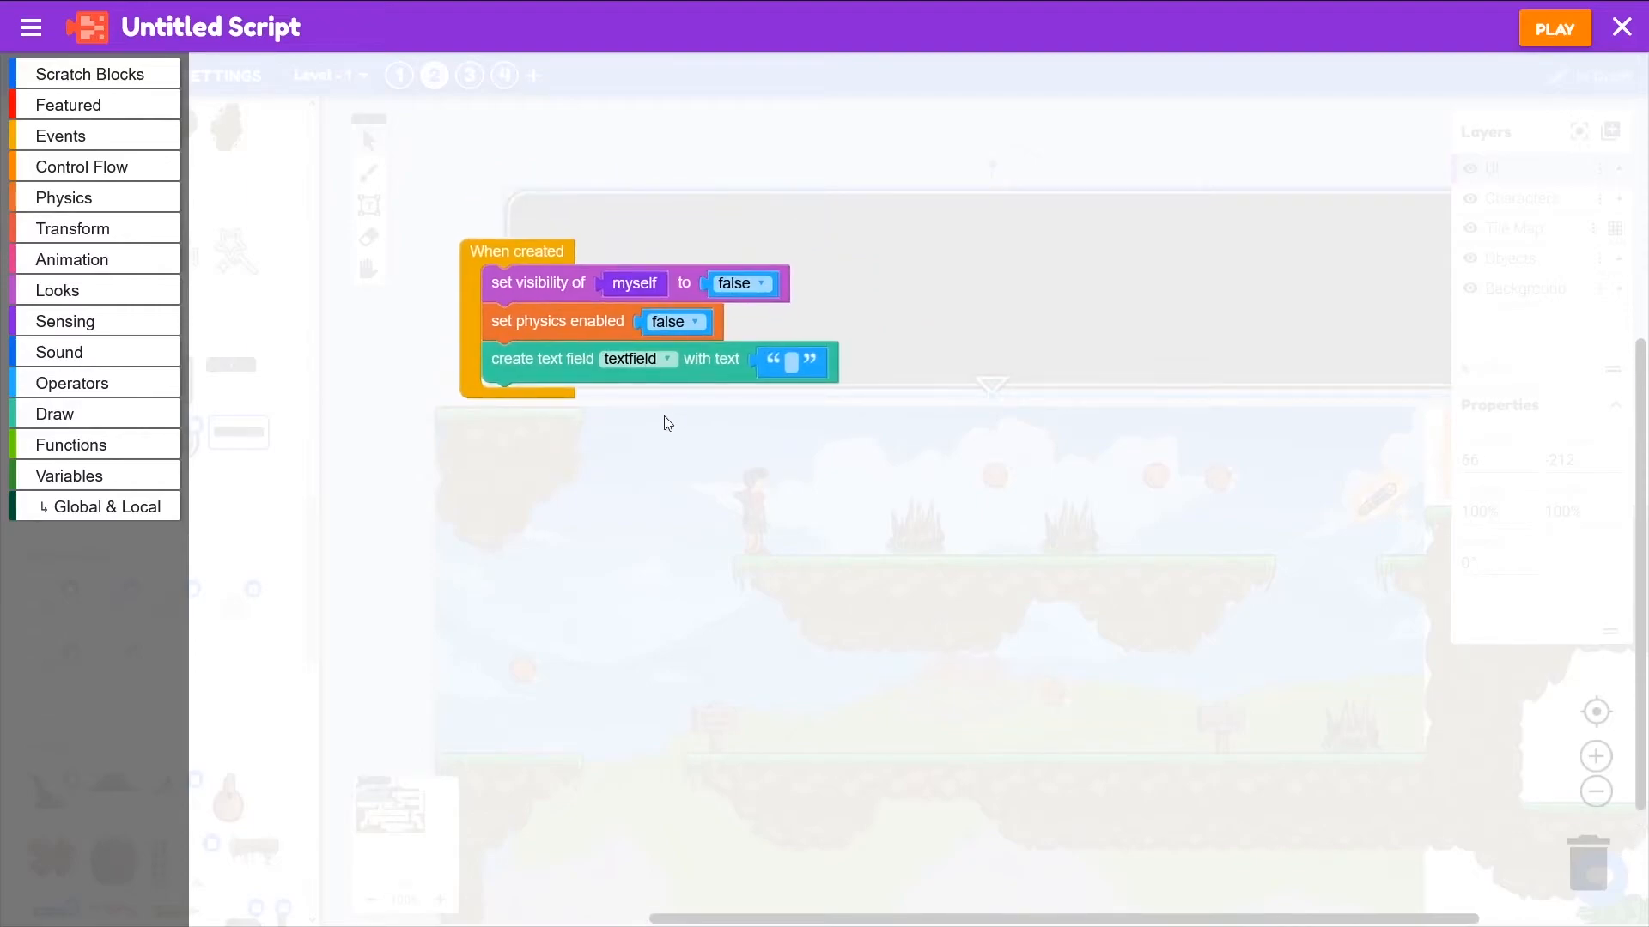
{"action": "mouse_move", "coordinate": [808, 362]}
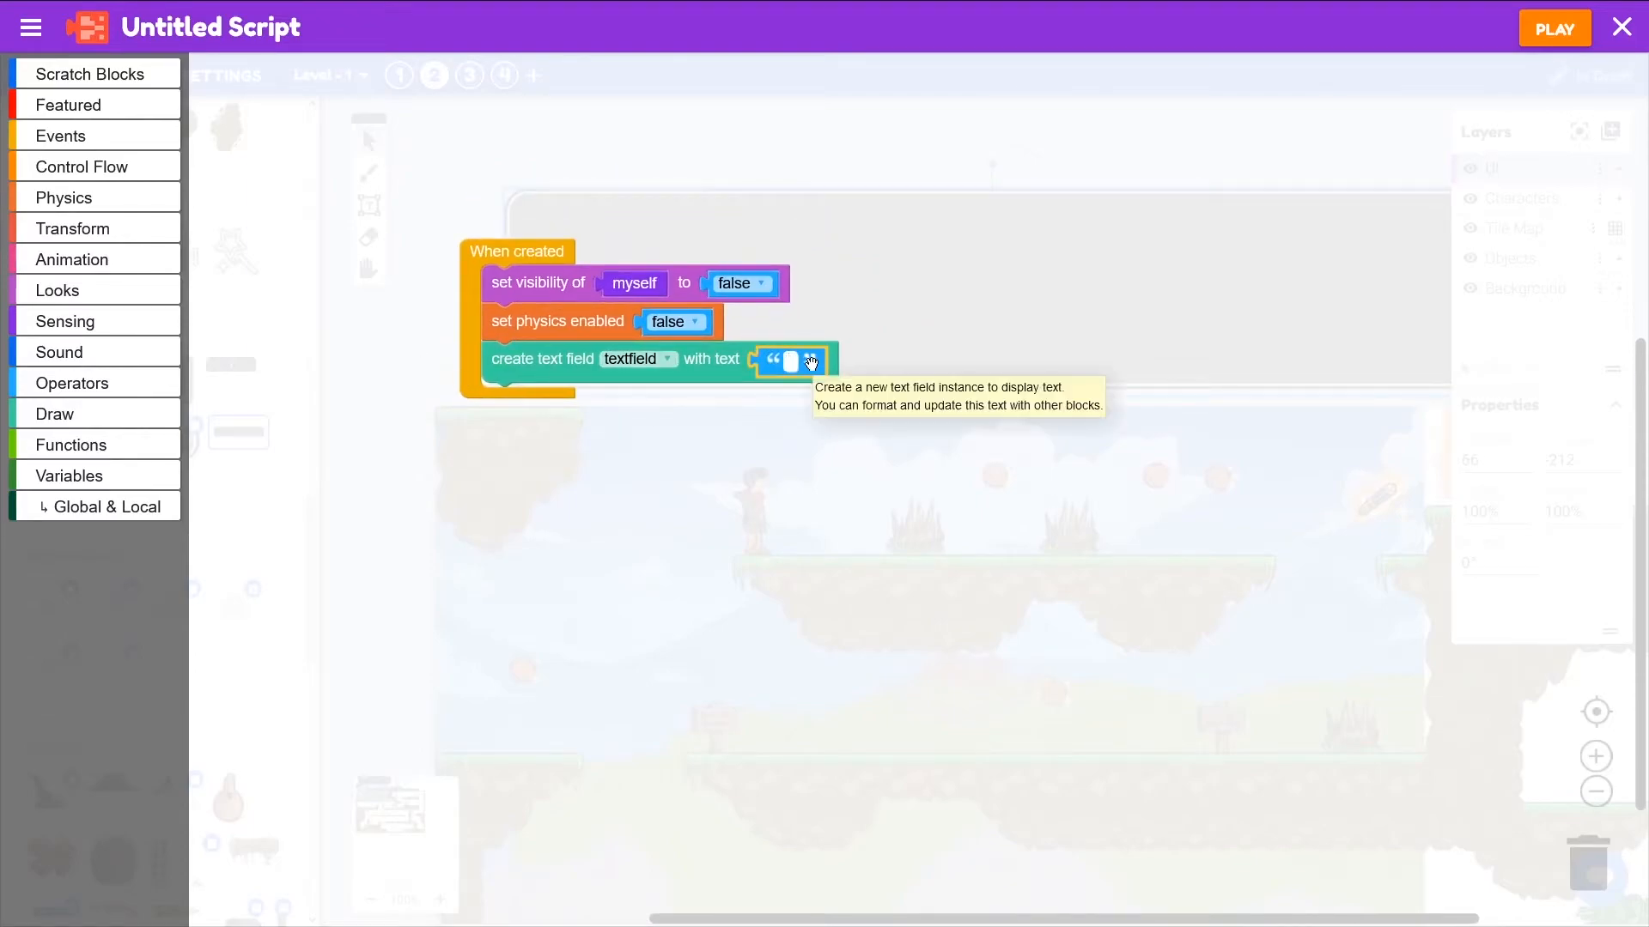
{"action": "type", "text": "Dialog text goes here."}
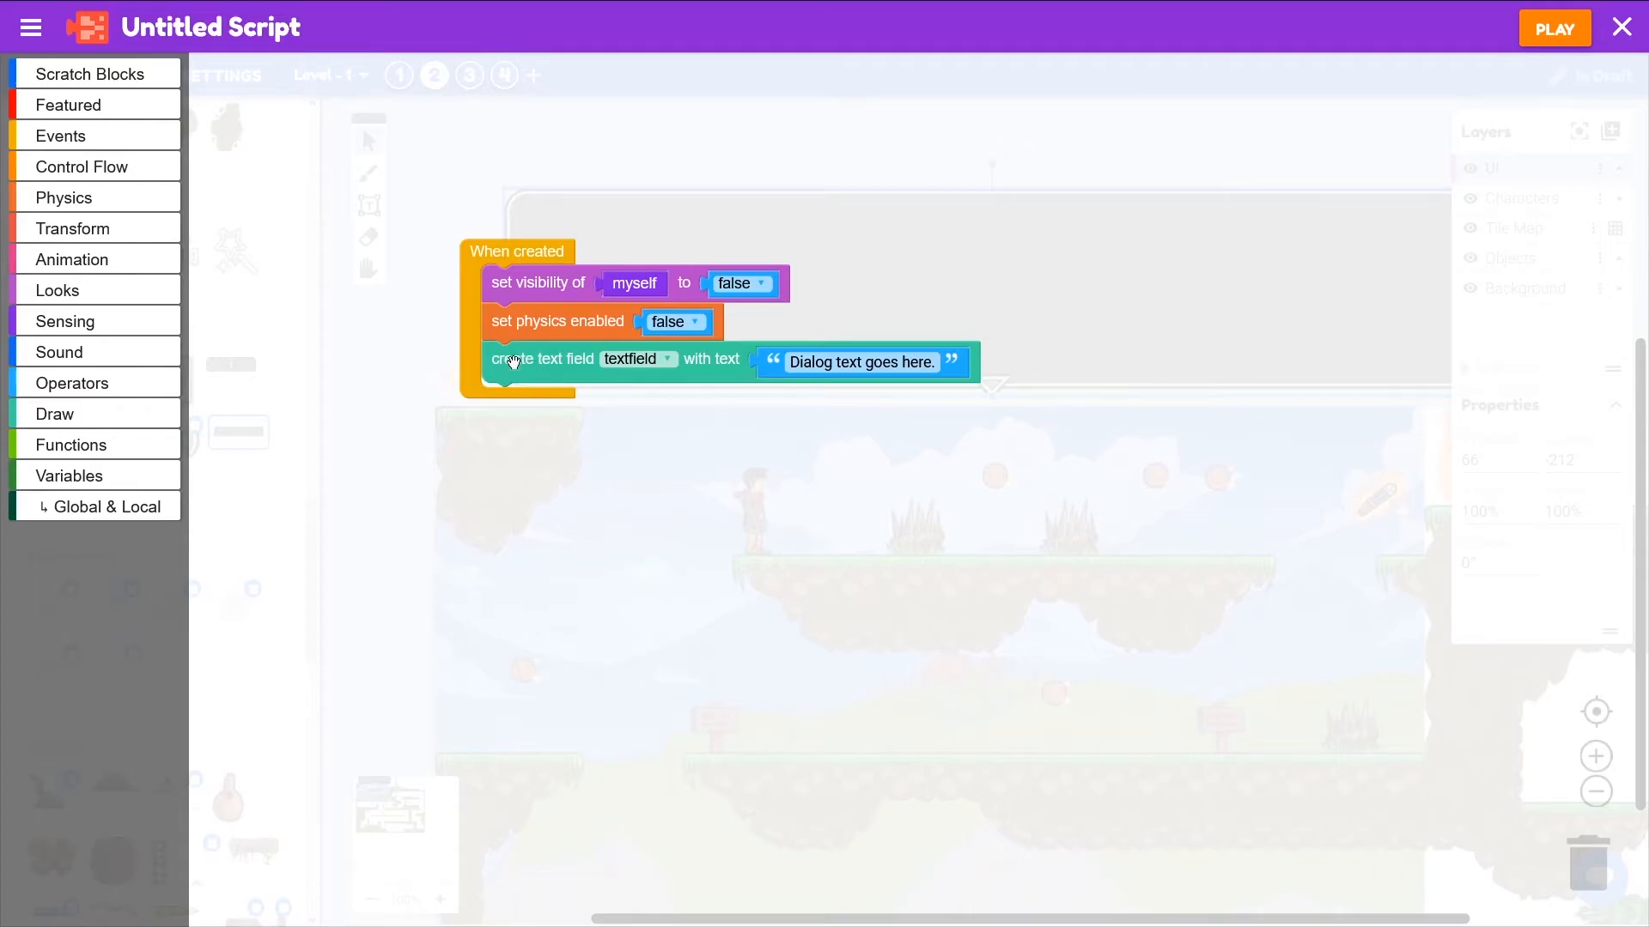
Set the textfield's font size to 26 and its font colour to white
{"action": "left_click", "coordinate": [53, 414]}
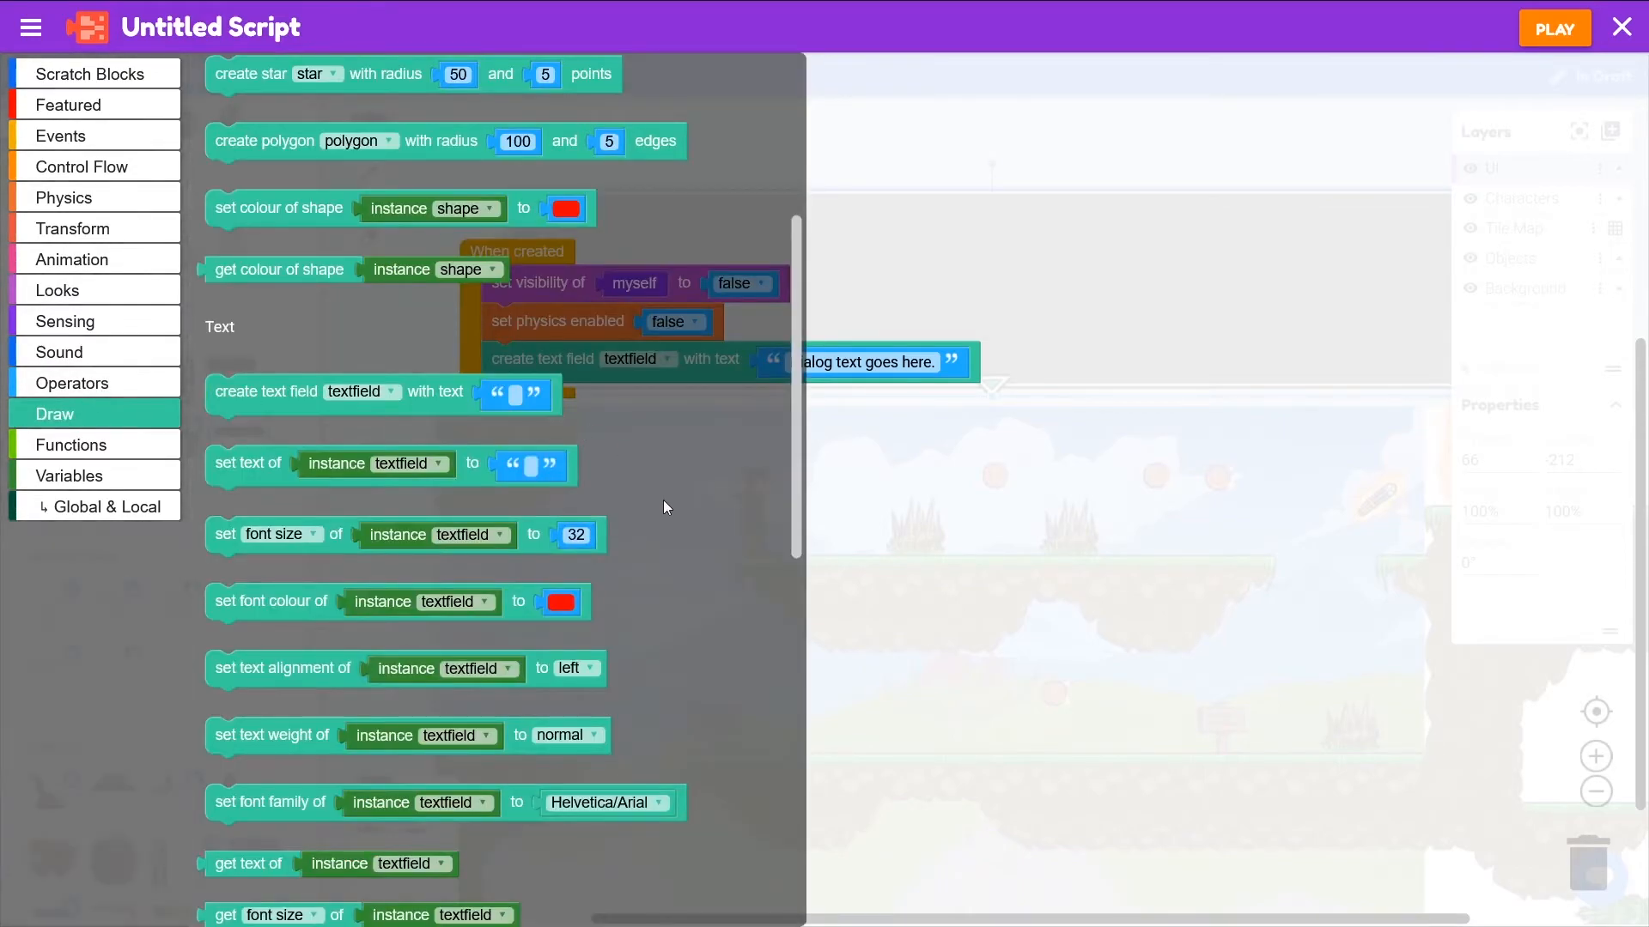
{"action": "scroll", "scroll_direction": "down", "scroll_amount": 3}
{"action": "type", "text": "26"}
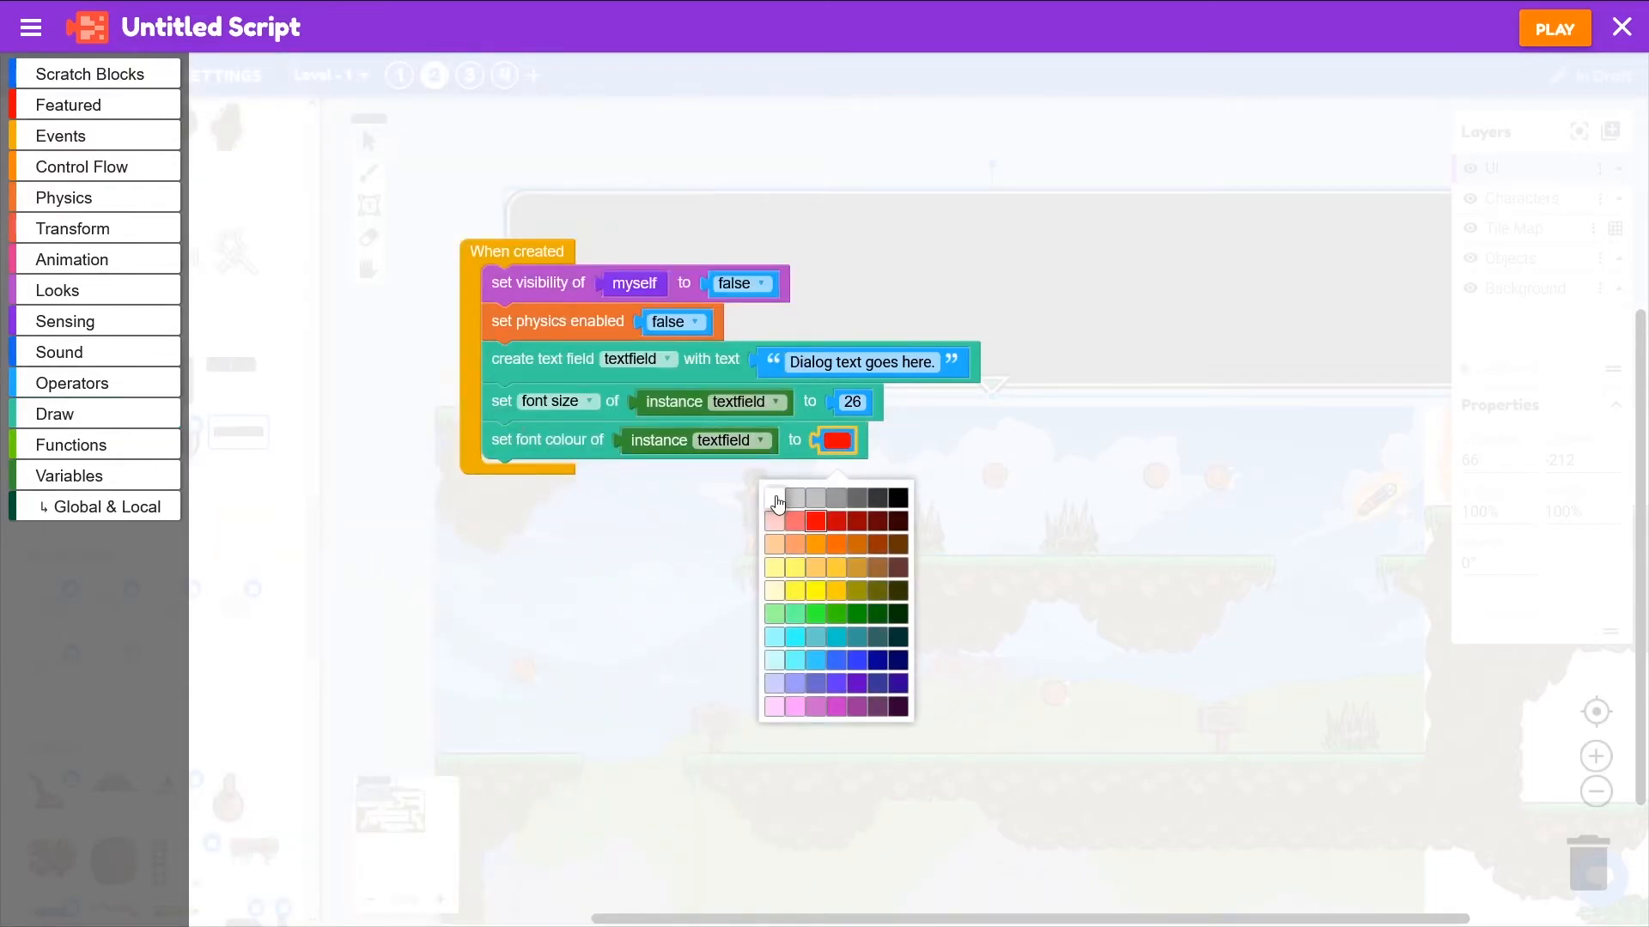
{"action": "left_click", "coordinate": [775, 498]}
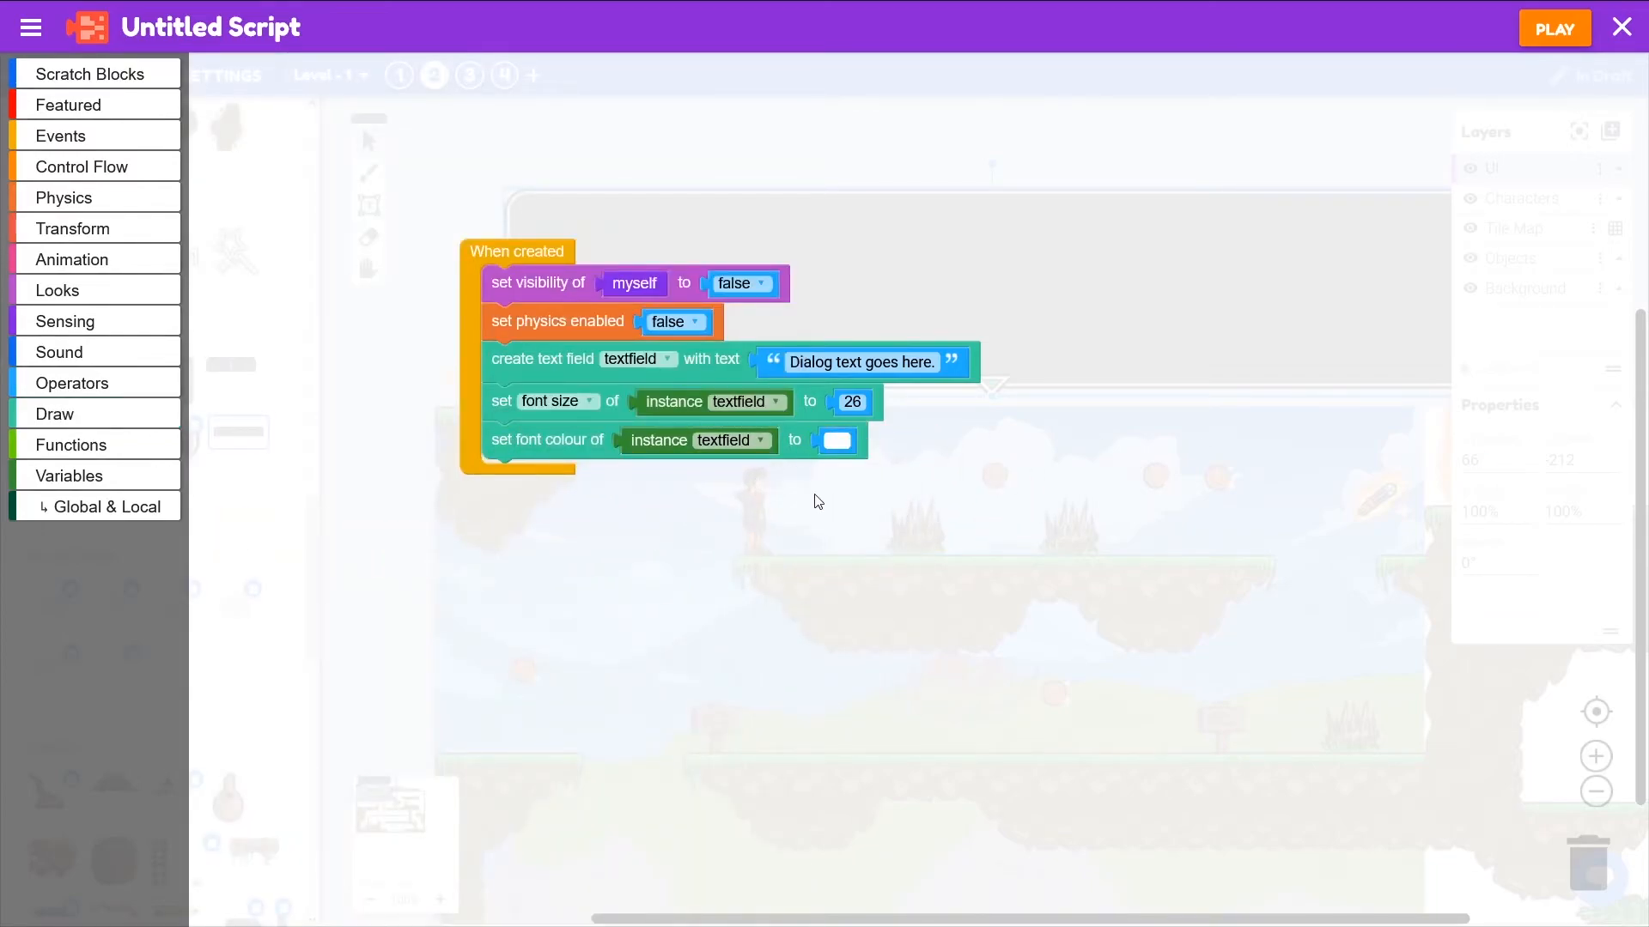
{"action": "mouse_move", "coordinate": [526, 521]}
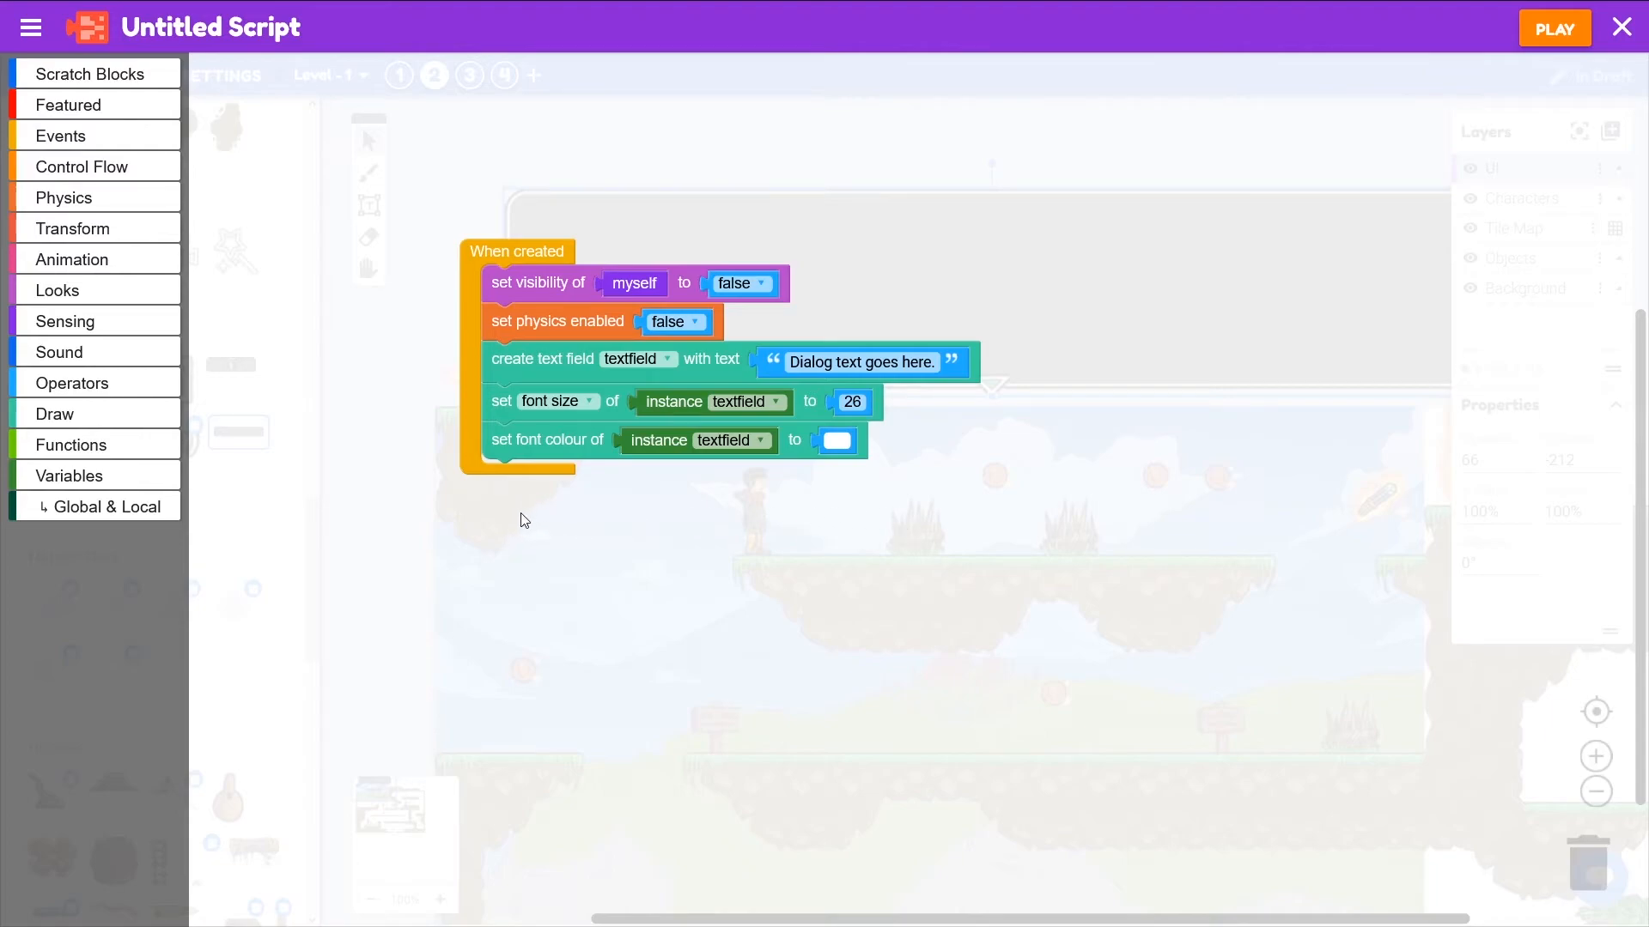
{"action": "mouse_move", "coordinate": [532, 515]}
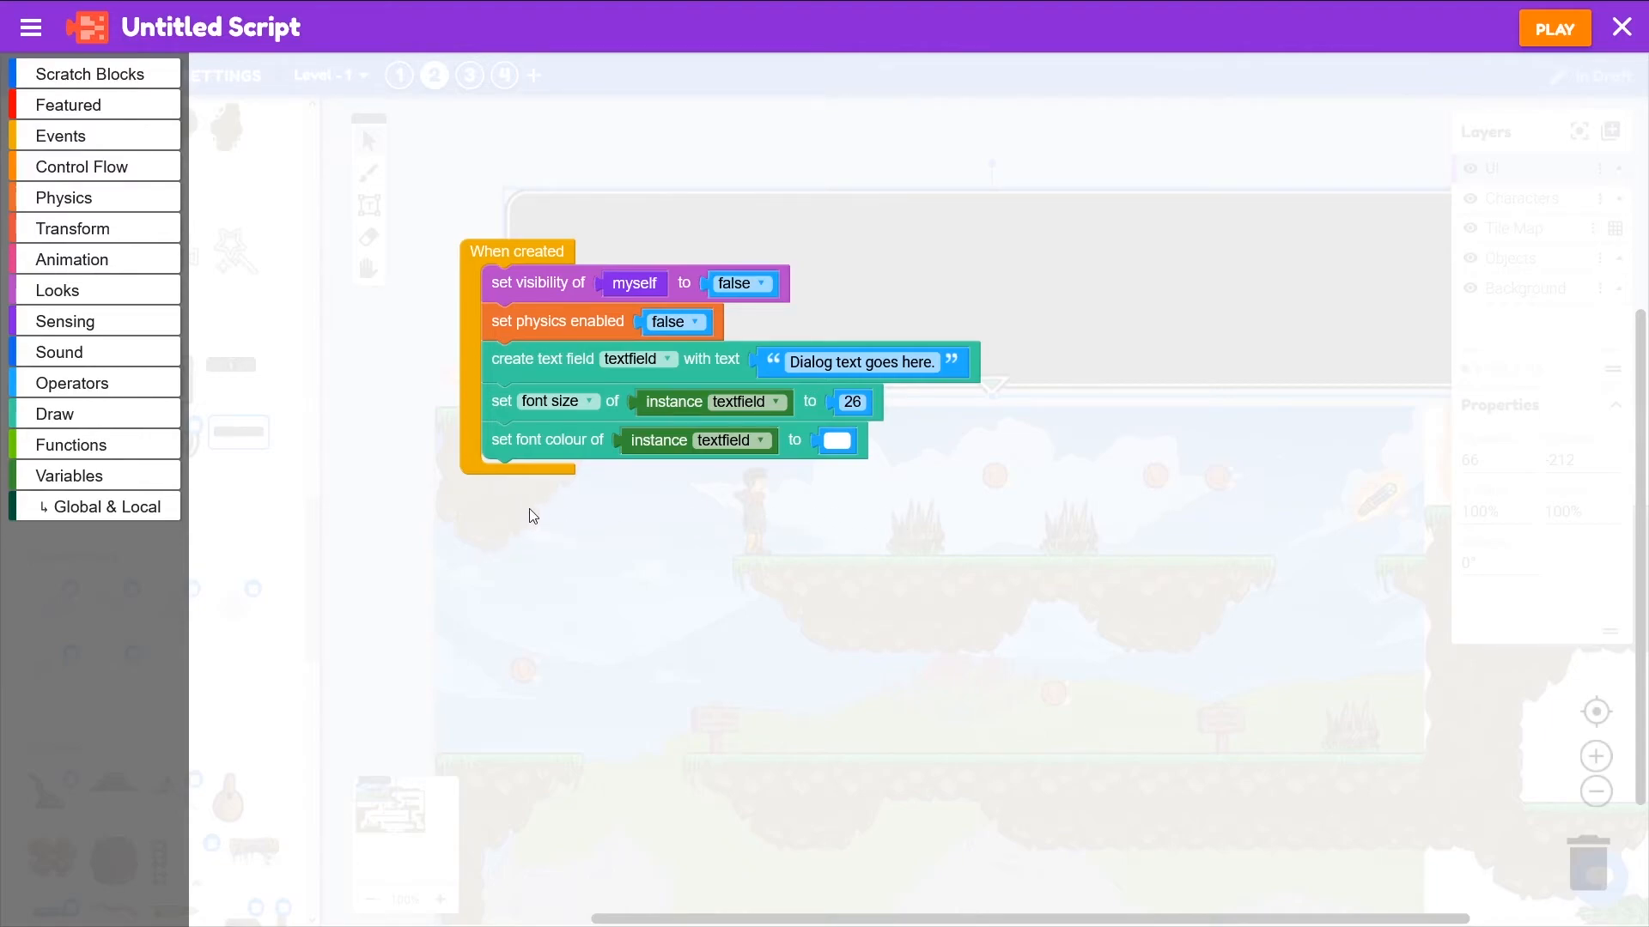
{"action": "mouse_move", "coordinate": [601, 529]}
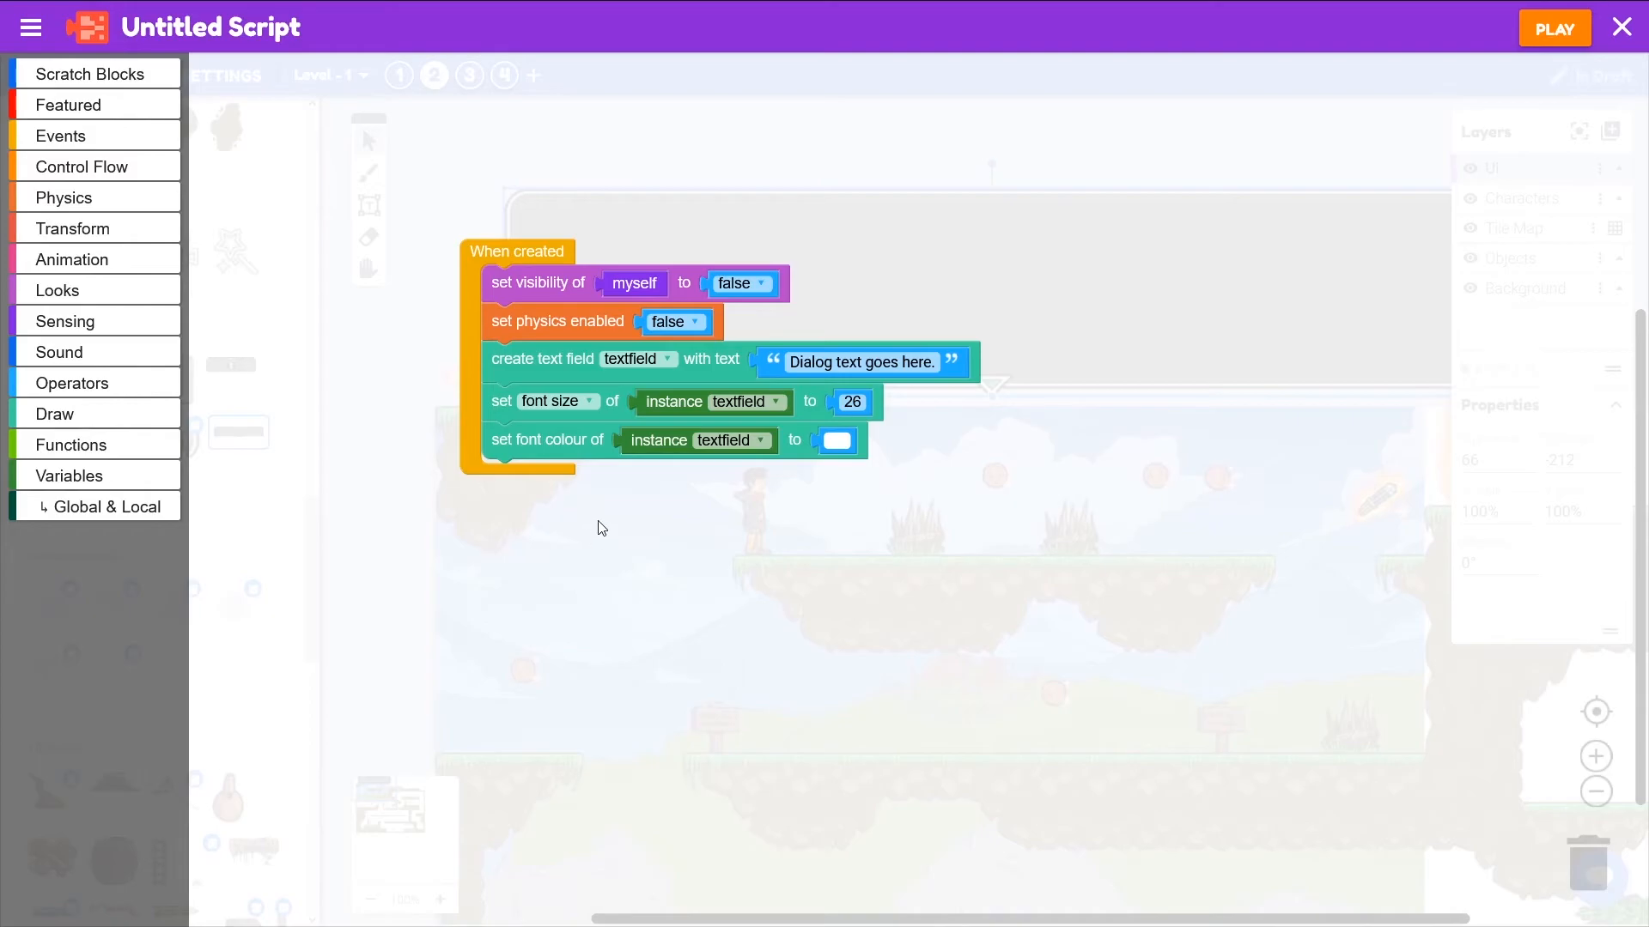
{"action": "mouse_move", "coordinate": [488, 343]}
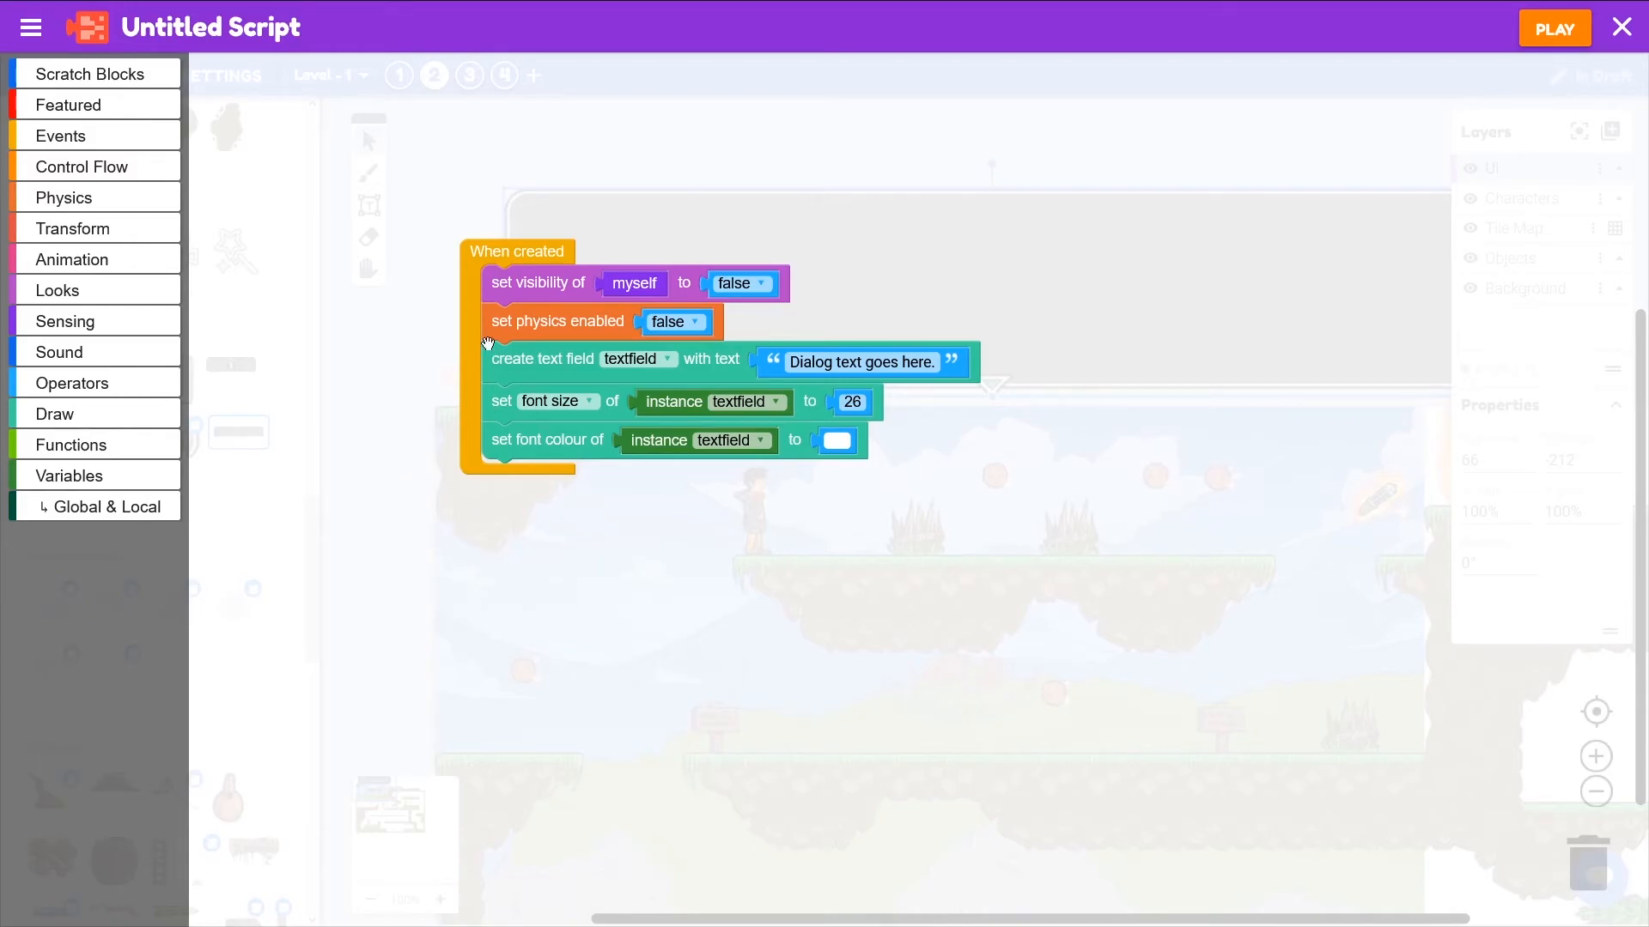
Add a setter below the font colour step that sets the textfield's max width to 900
{"action": "left_click", "coordinate": [55, 414]}
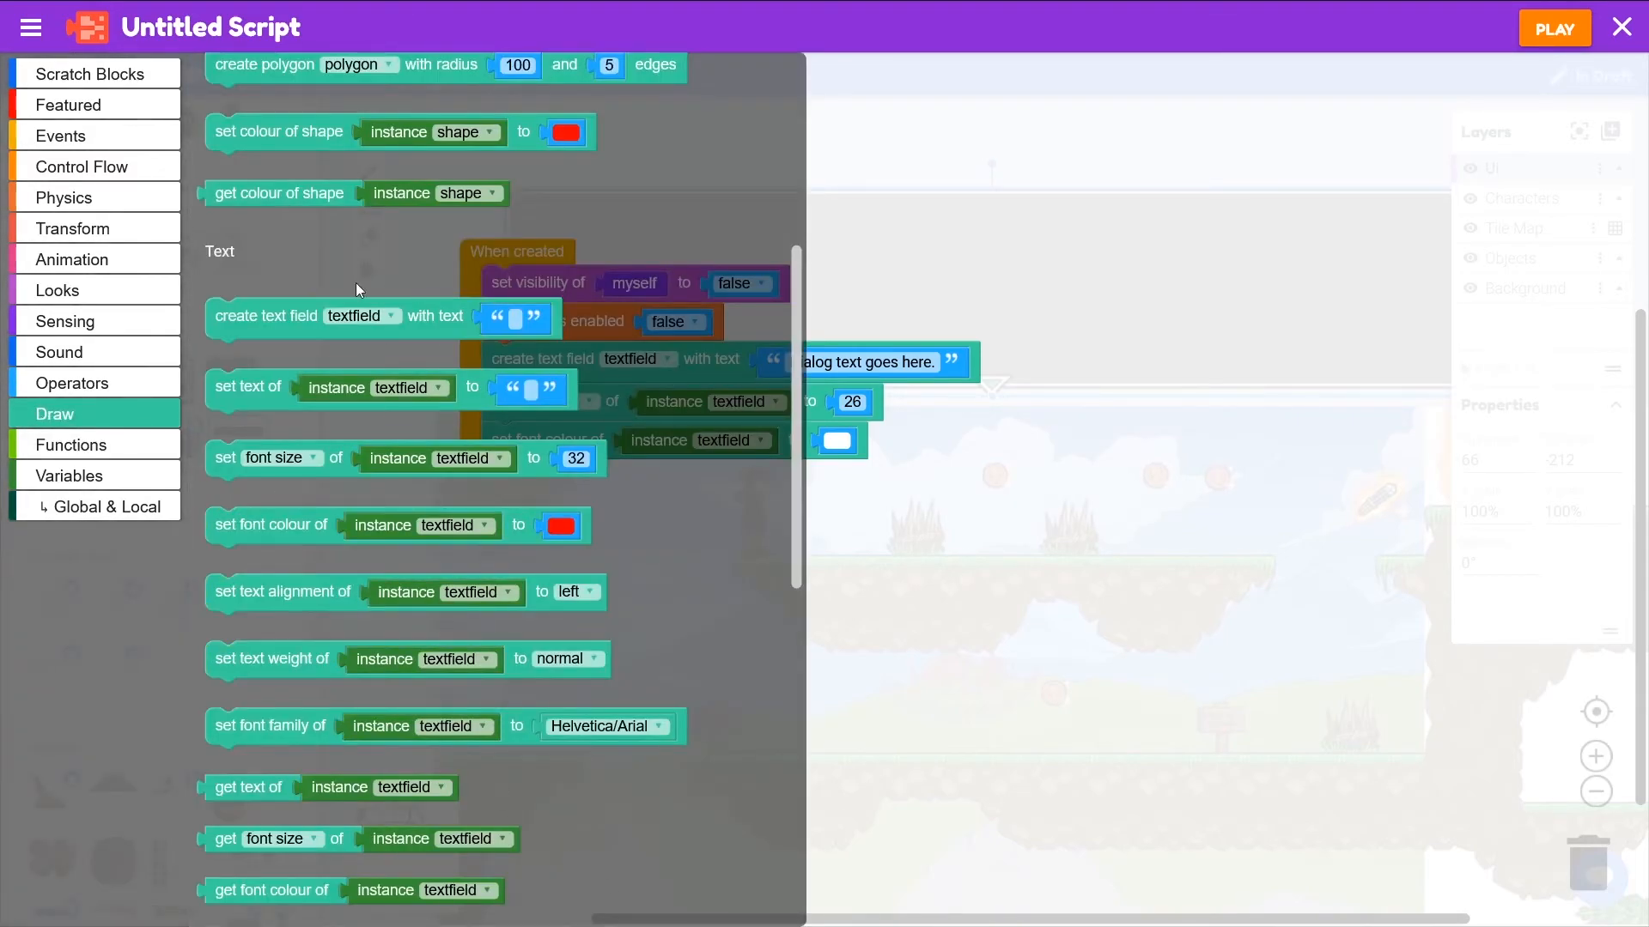
{"action": "left_click", "coordinate": [225, 457]}
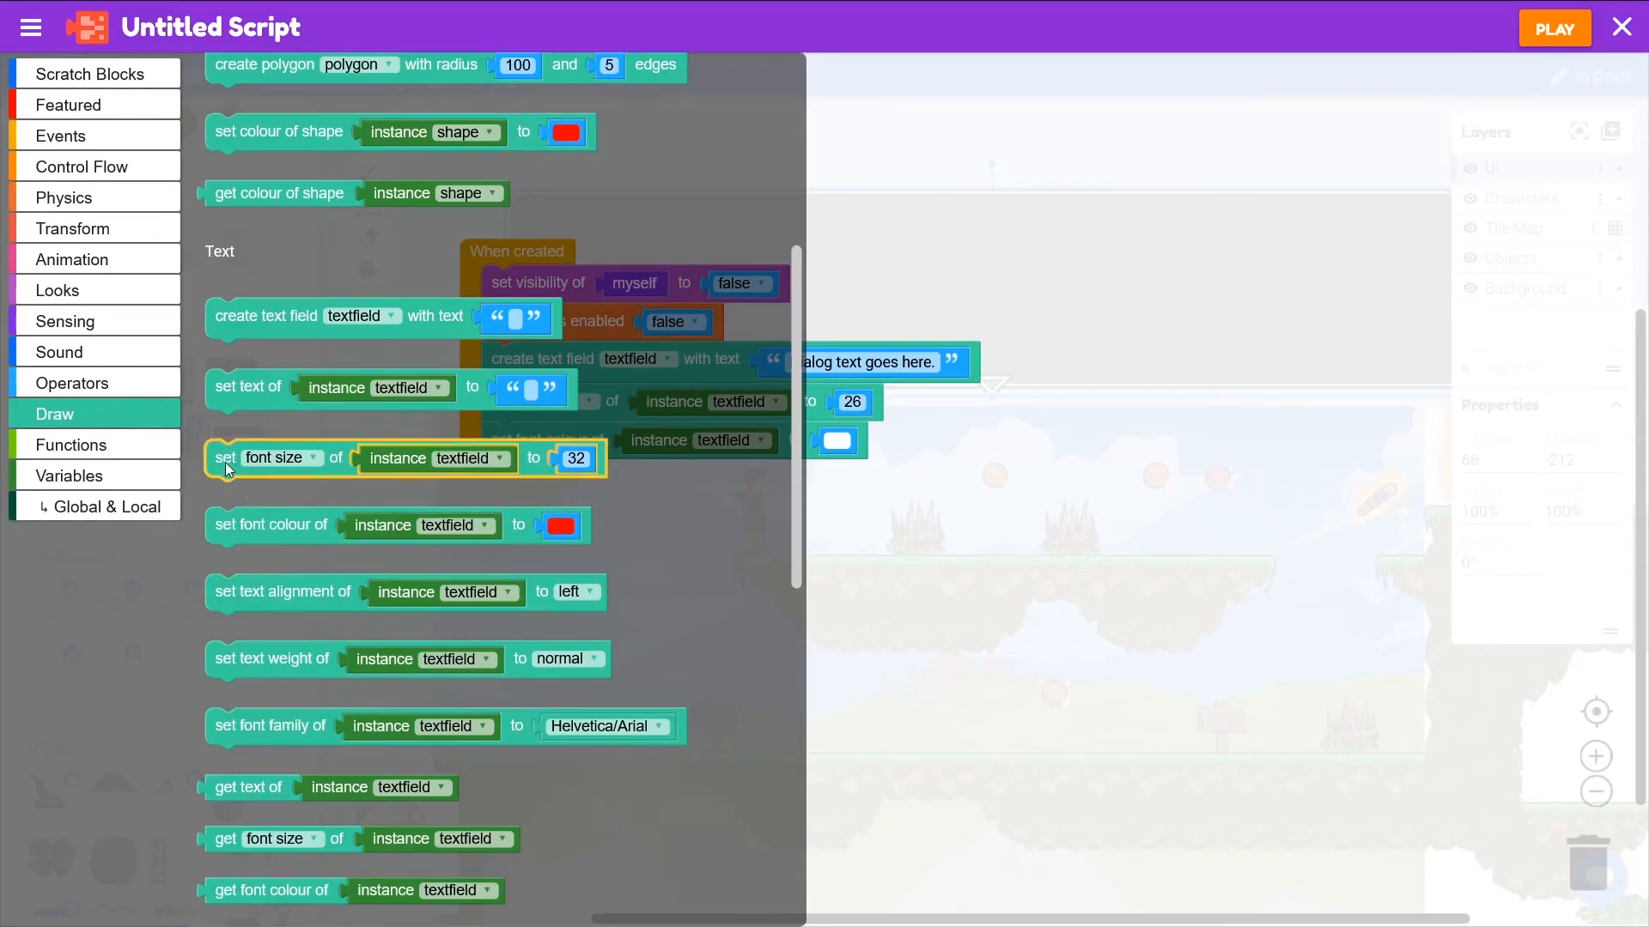
{"action": "left_click_drag", "start_coordinate": [224, 461], "coordinate": [479, 469]}
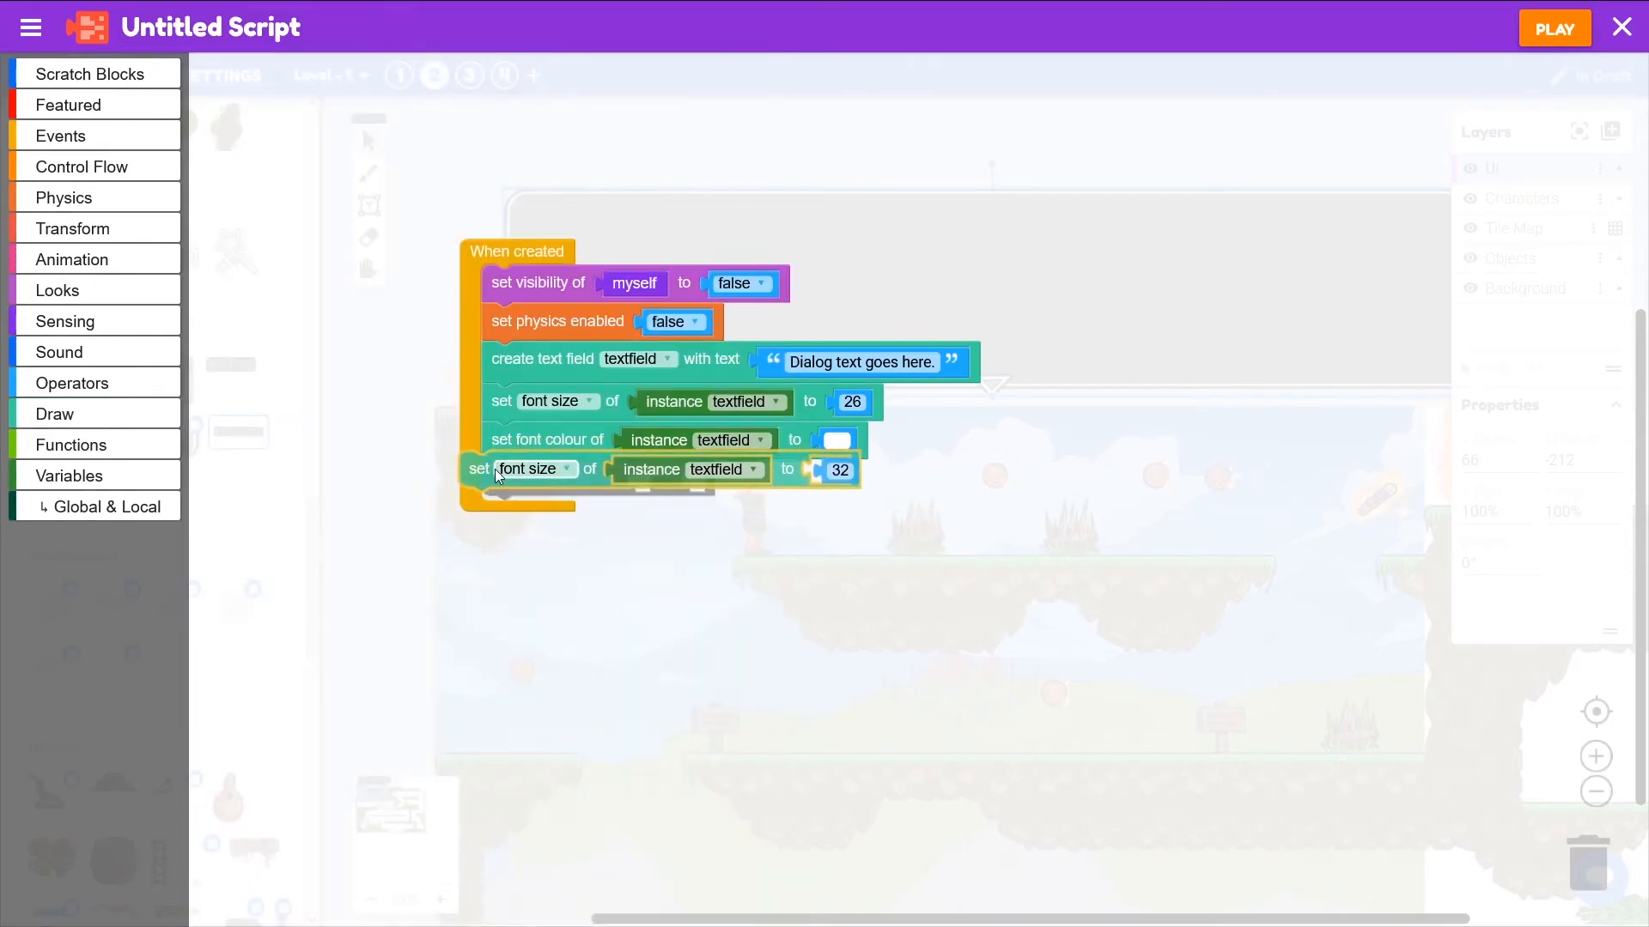
{"action": "left_click", "coordinate": [558, 477]}
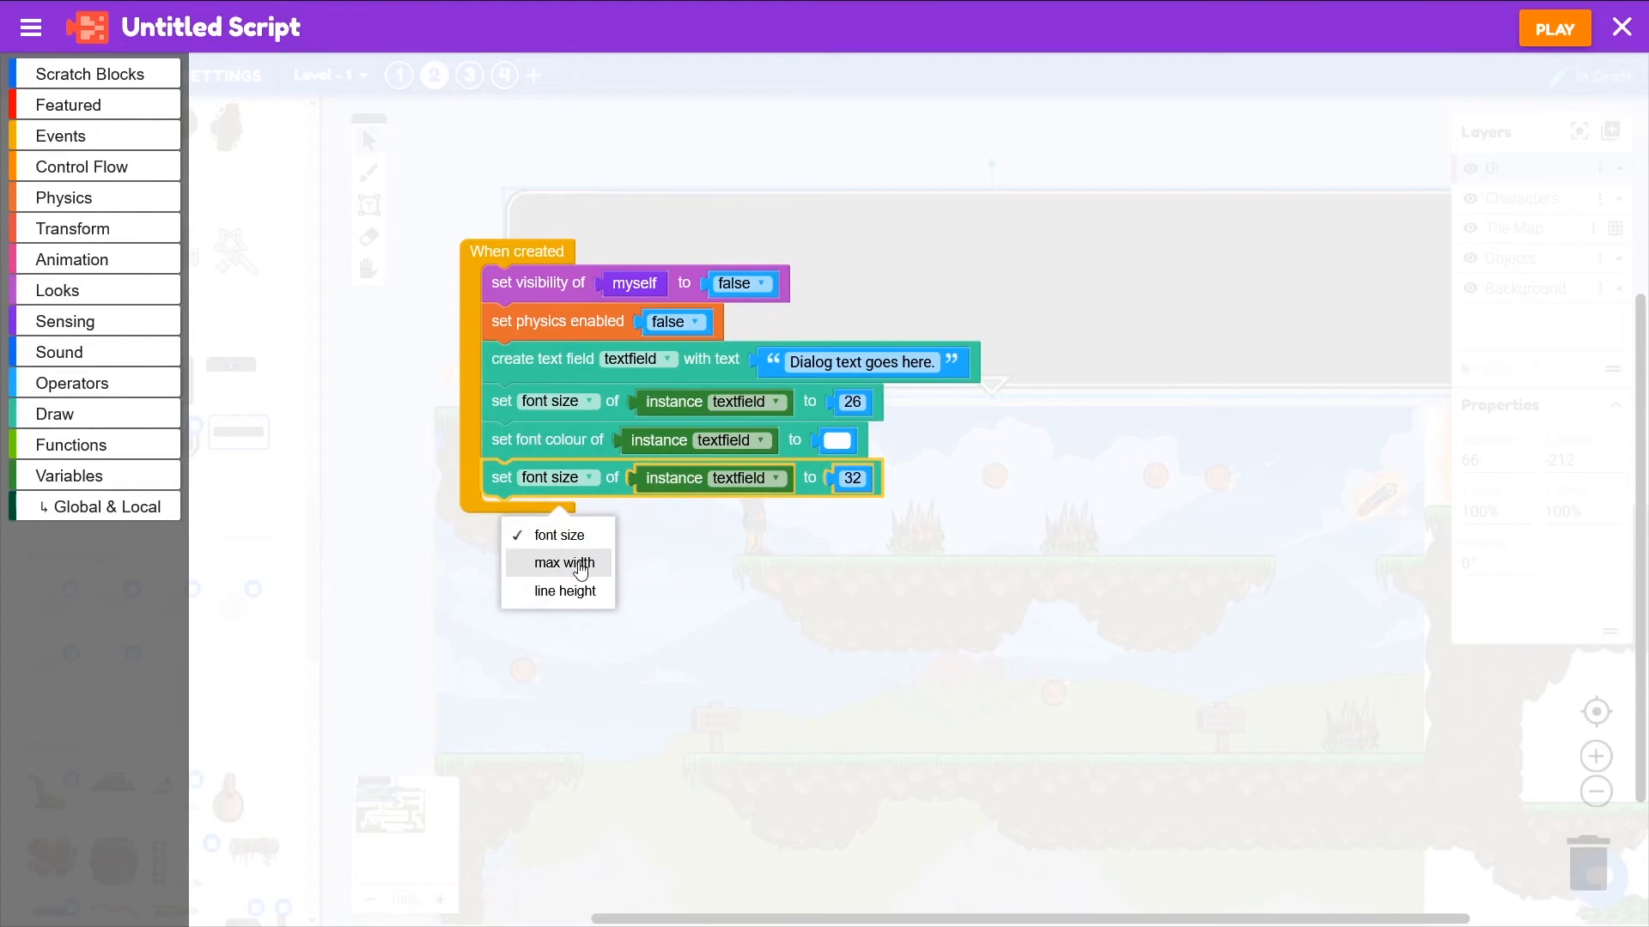
{"action": "left_click", "coordinate": [560, 563]}
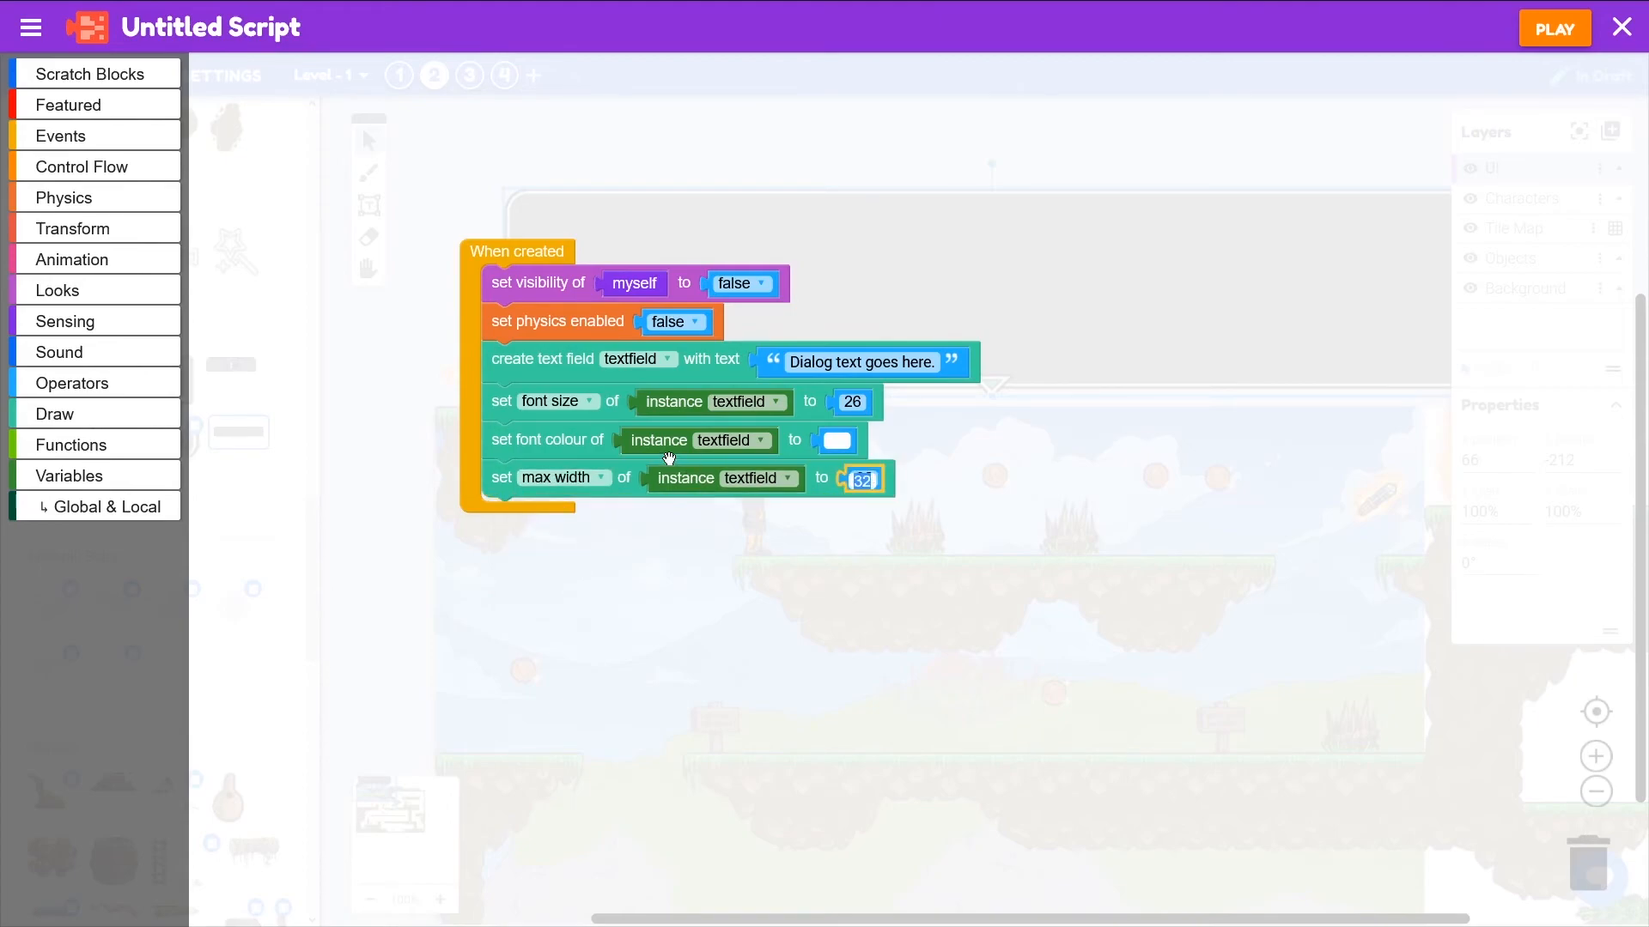
{"action": "type", "text": "900"}
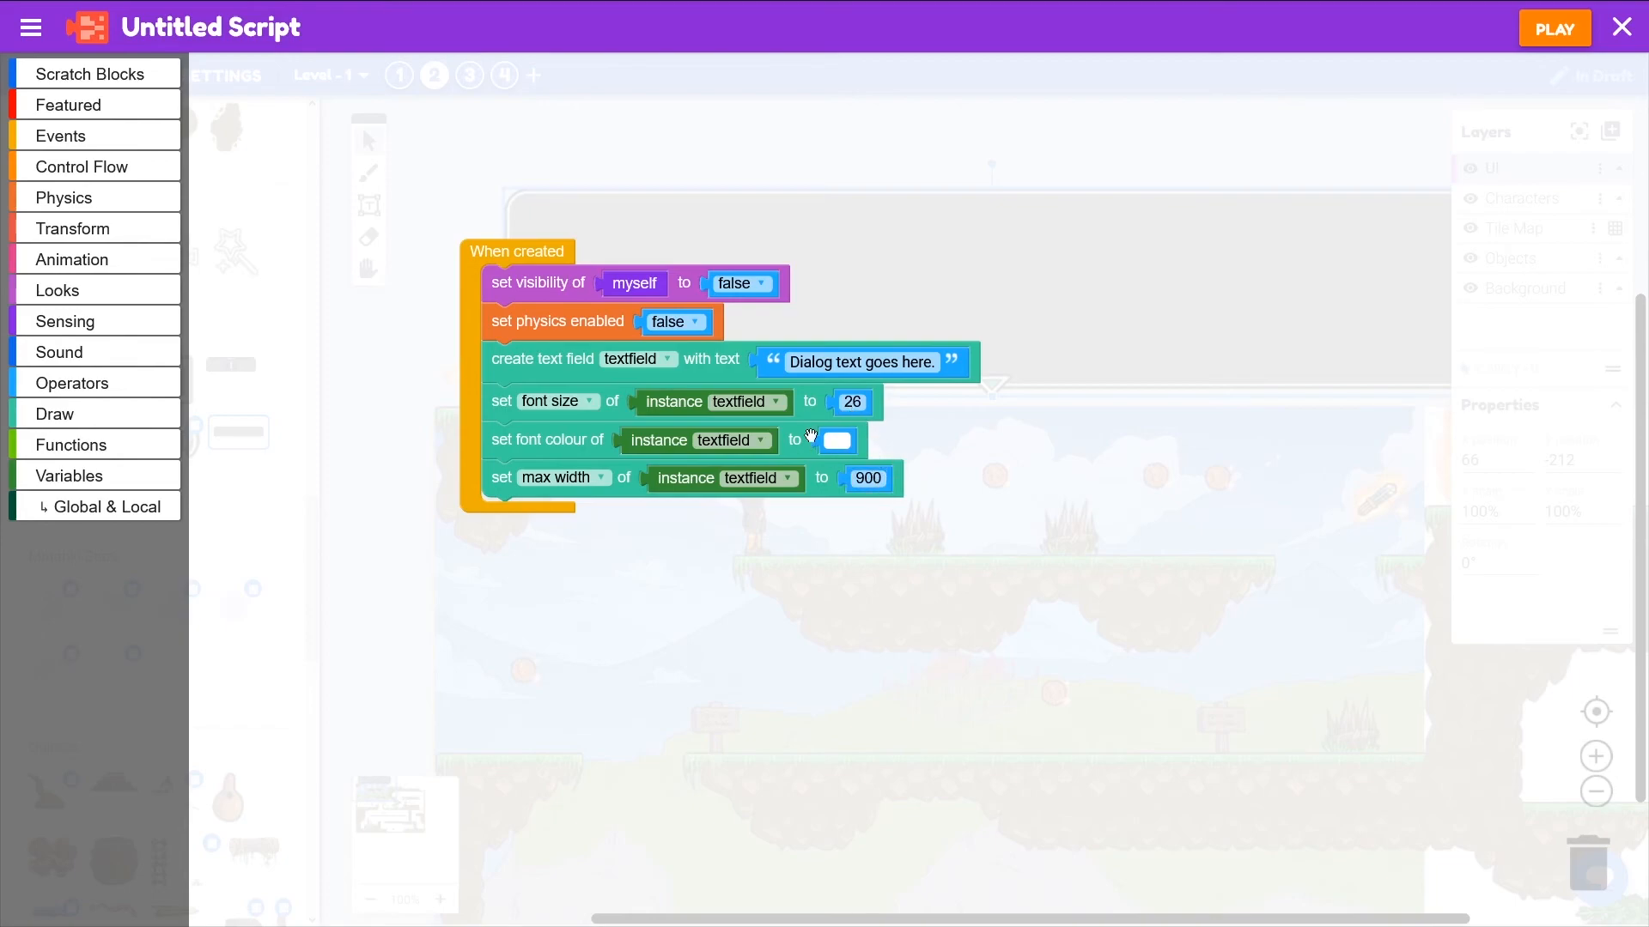
{"action": "mouse_move", "coordinate": [810, 435]}
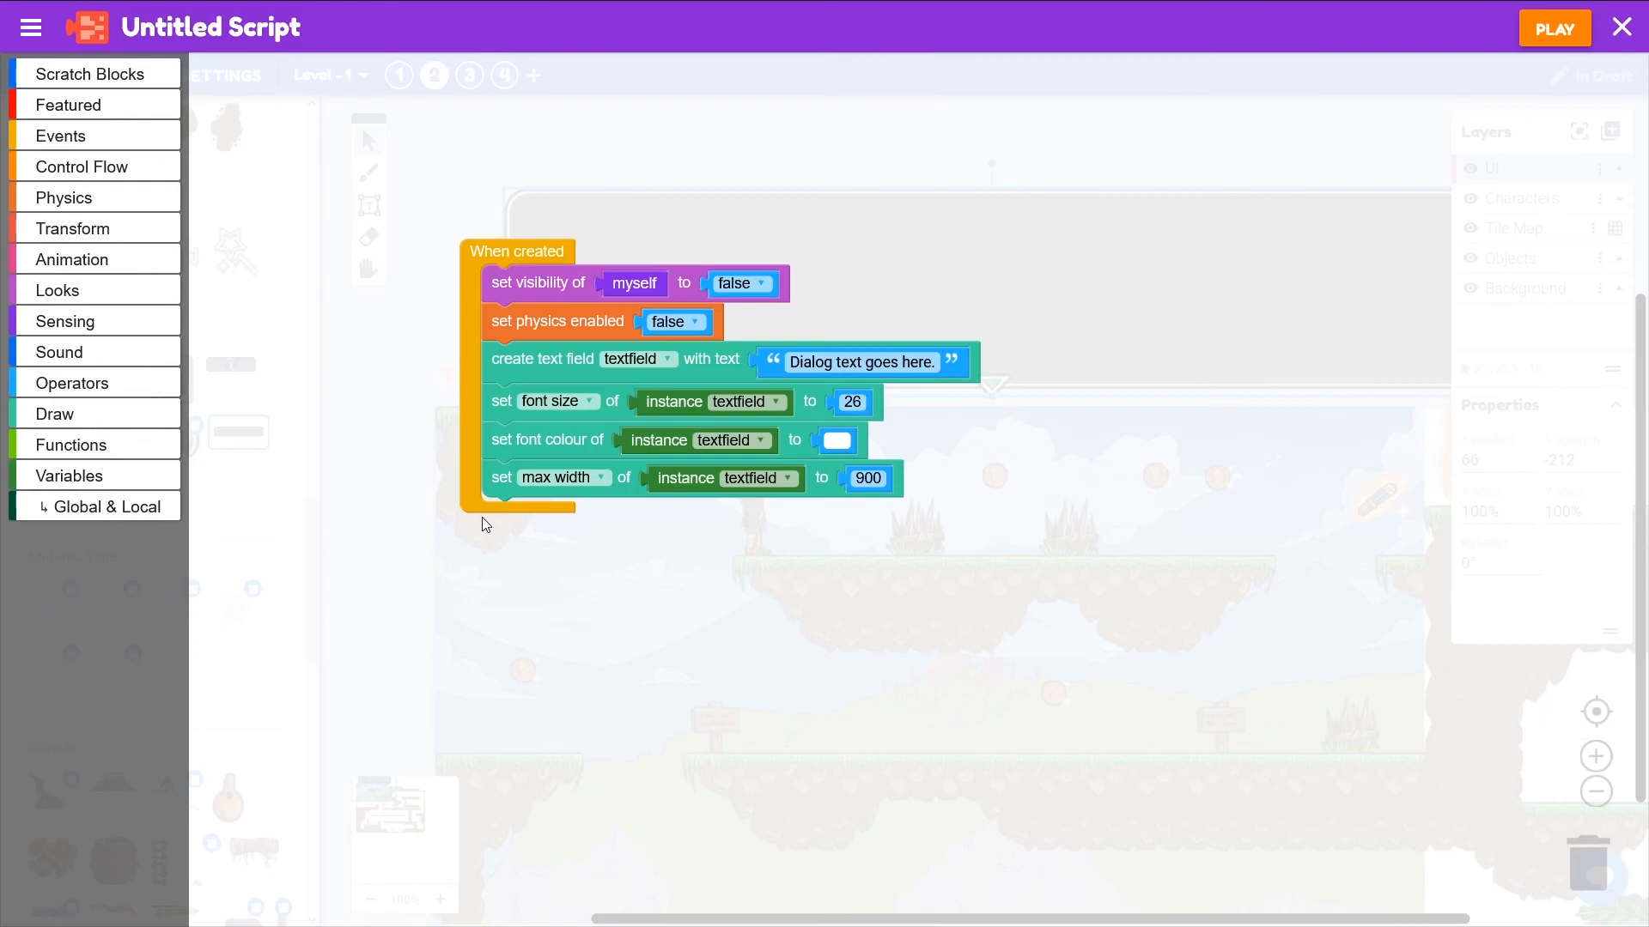
{"action": "mouse_move", "coordinate": [515, 282]}
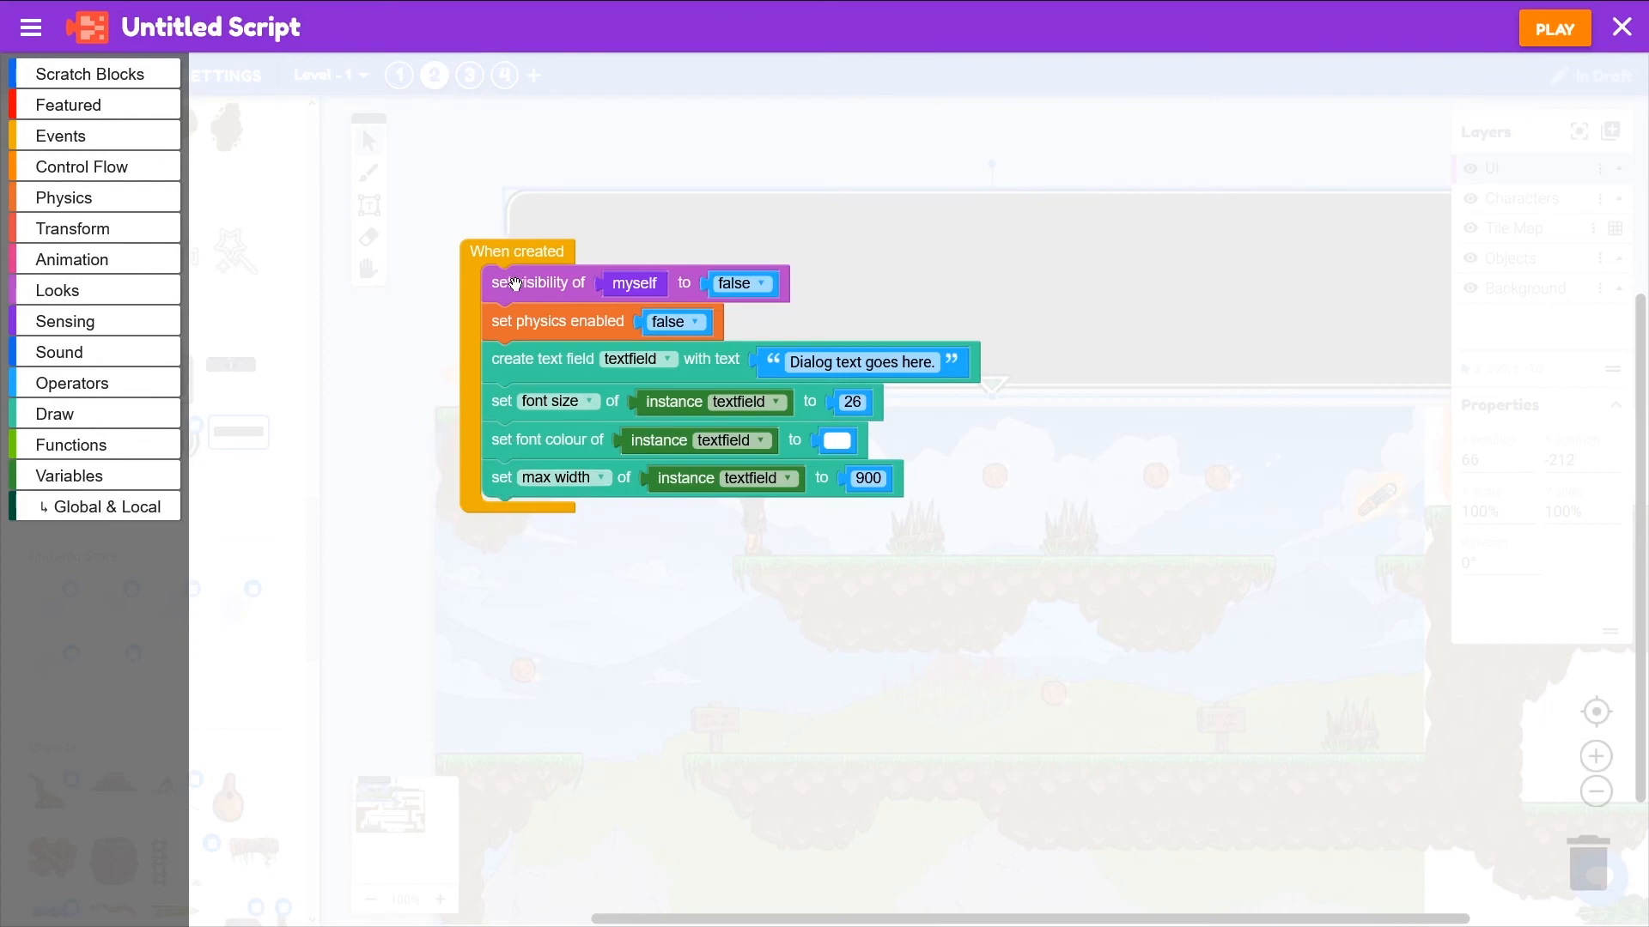